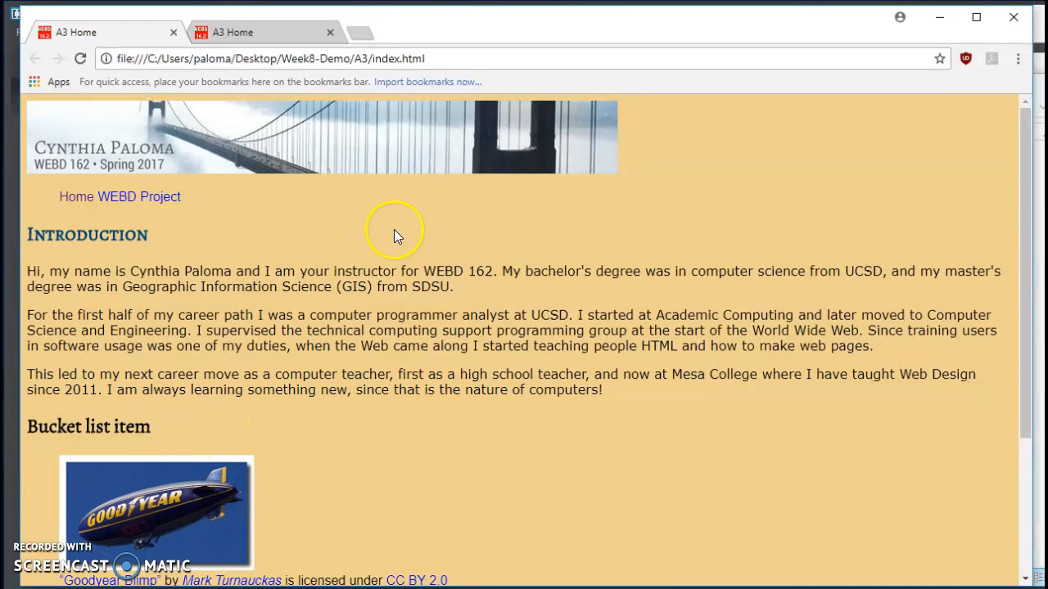
{"action": "mouse_move", "coordinate": [309, 214]}
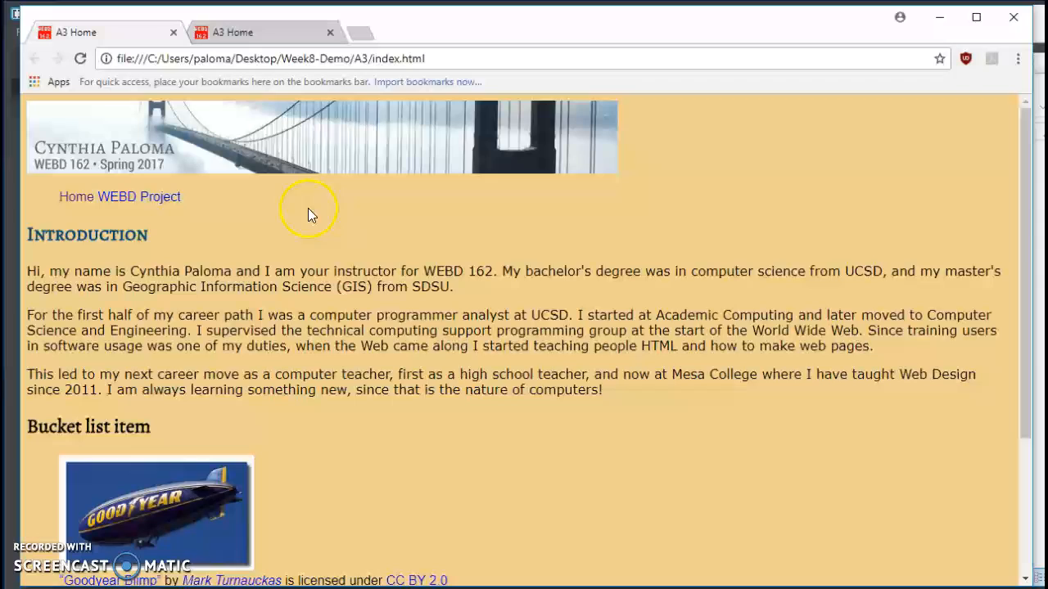
{"action": "mouse_move", "coordinate": [331, 232]}
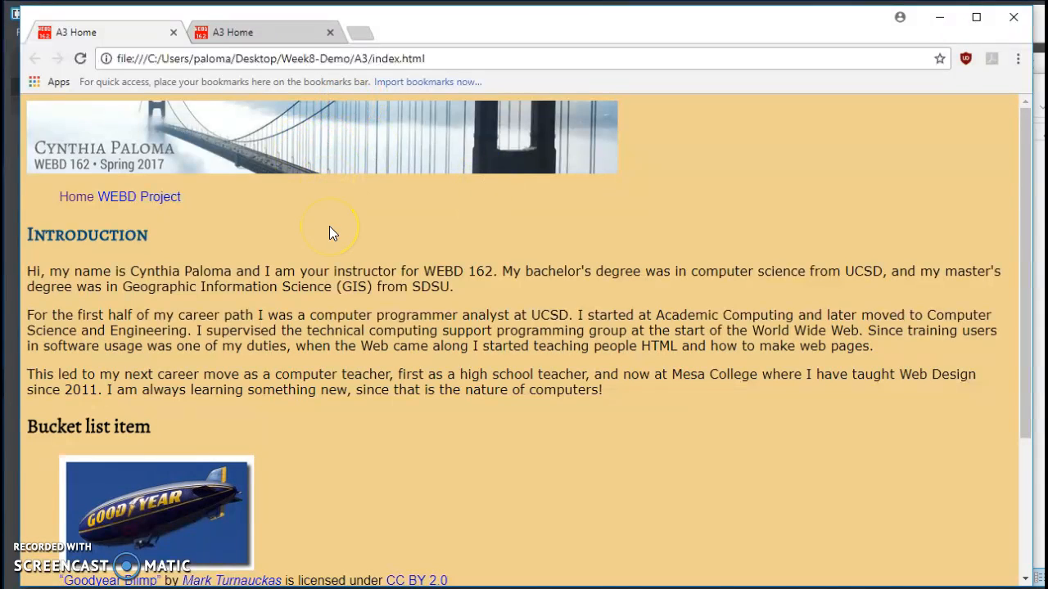
- Compare against the finished A3-Week8 home page tab, then return to the Week8-Demo home page
{"action": "scroll", "scroll_direction": "down", "scroll_amount": 3}
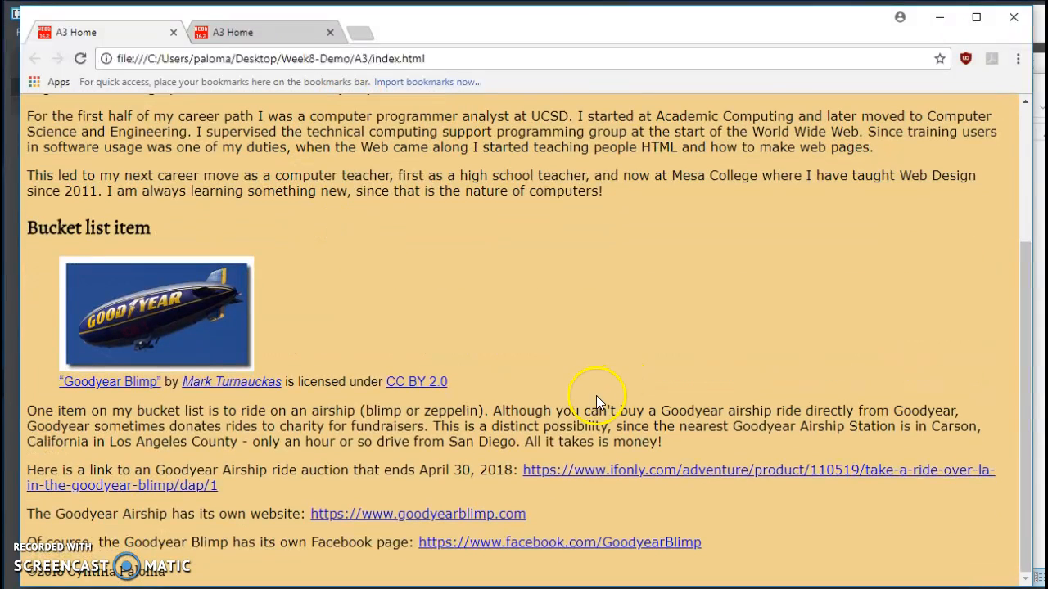
{"action": "mouse_move", "coordinate": [675, 376]}
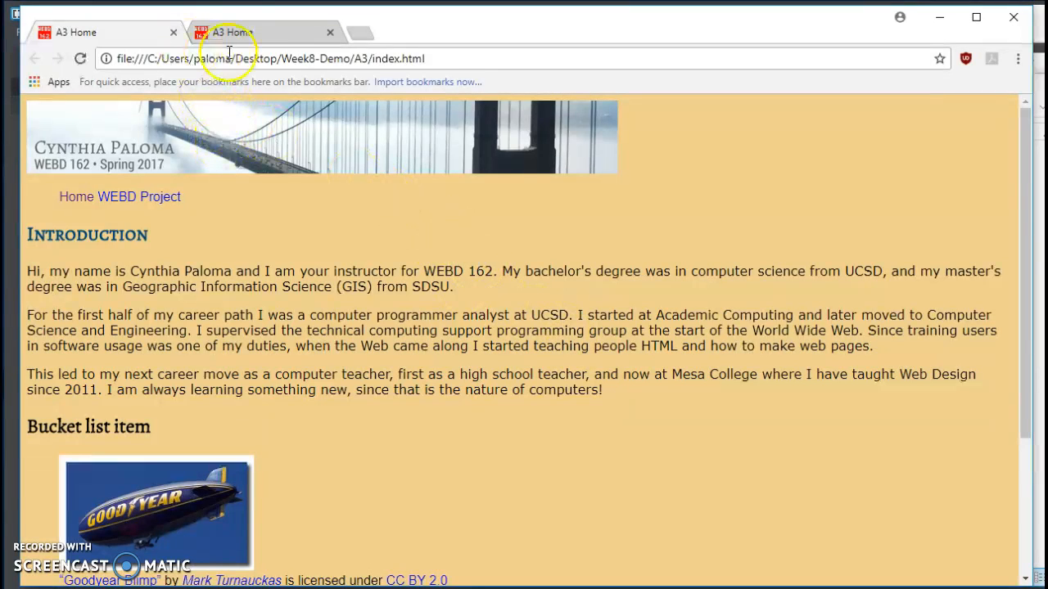
{"action": "mouse_move", "coordinate": [246, 36]}
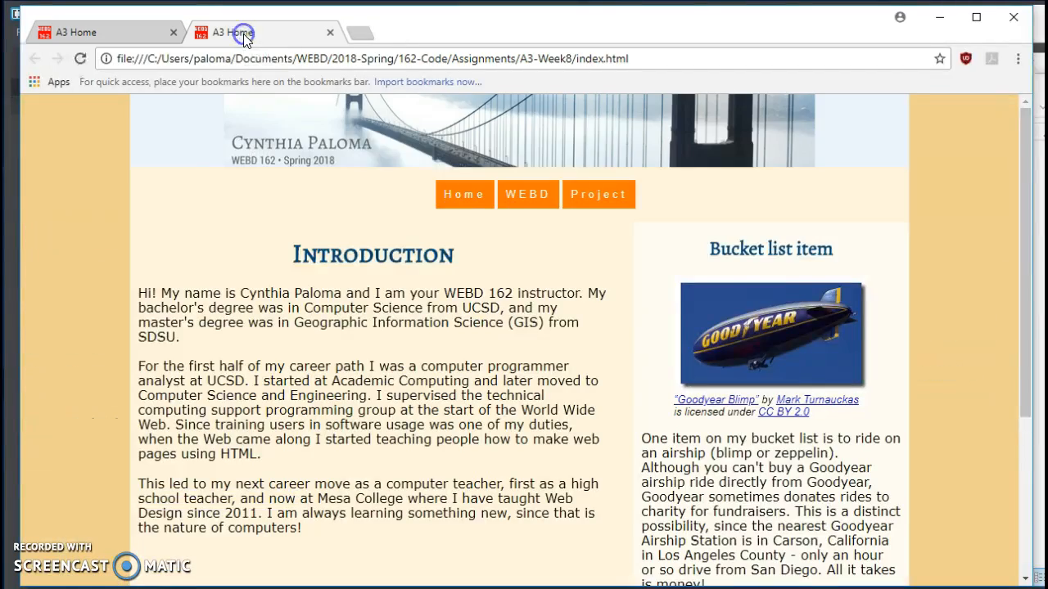
{"action": "scroll", "scroll_direction": "down", "scroll_amount": 3}
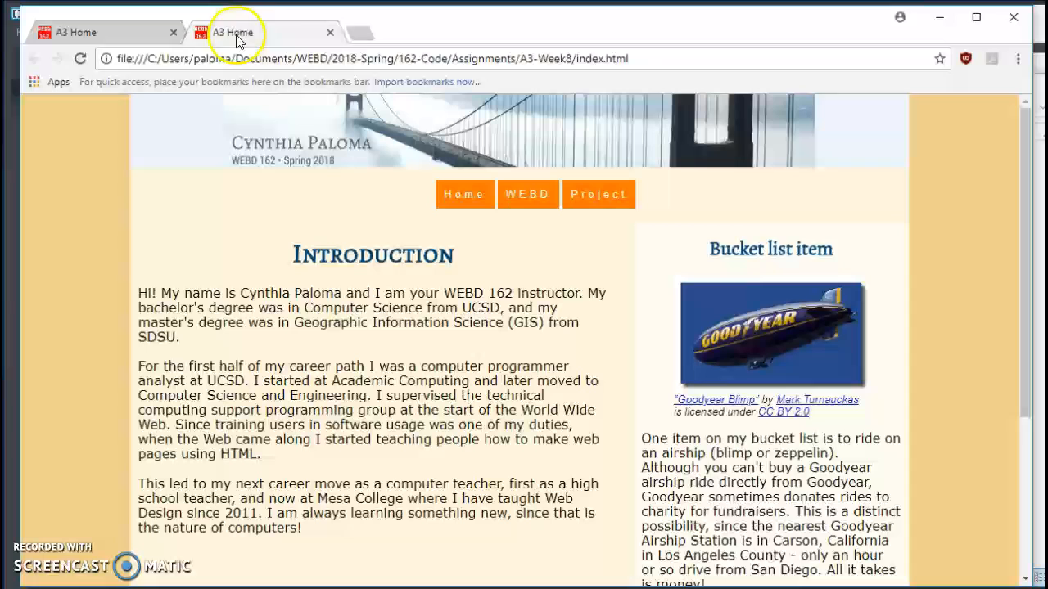
{"action": "left_click", "coordinate": [90, 32]}
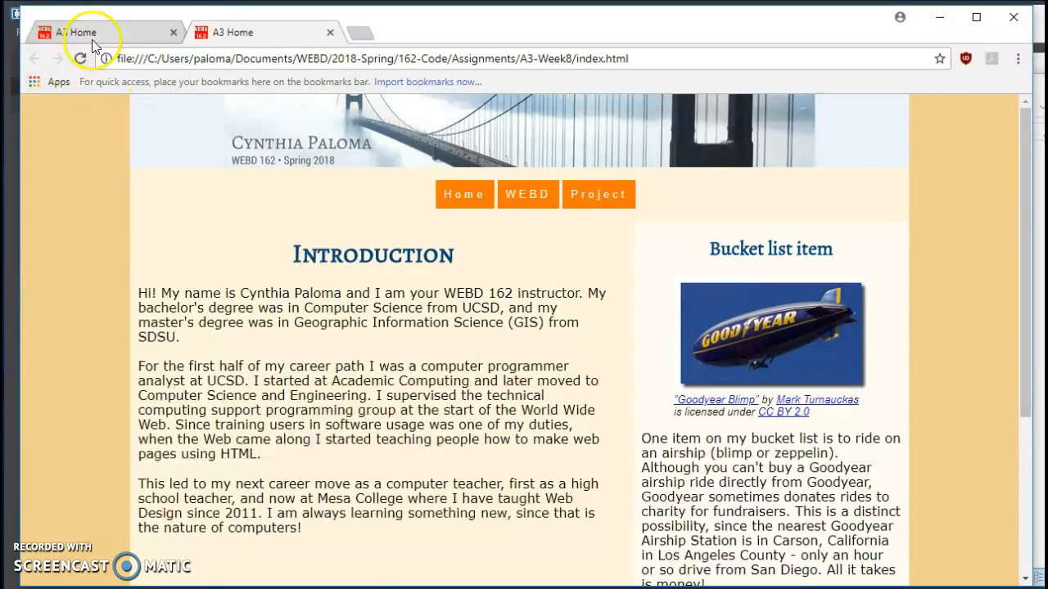
{"action": "left_click", "coordinate": [90, 33]}
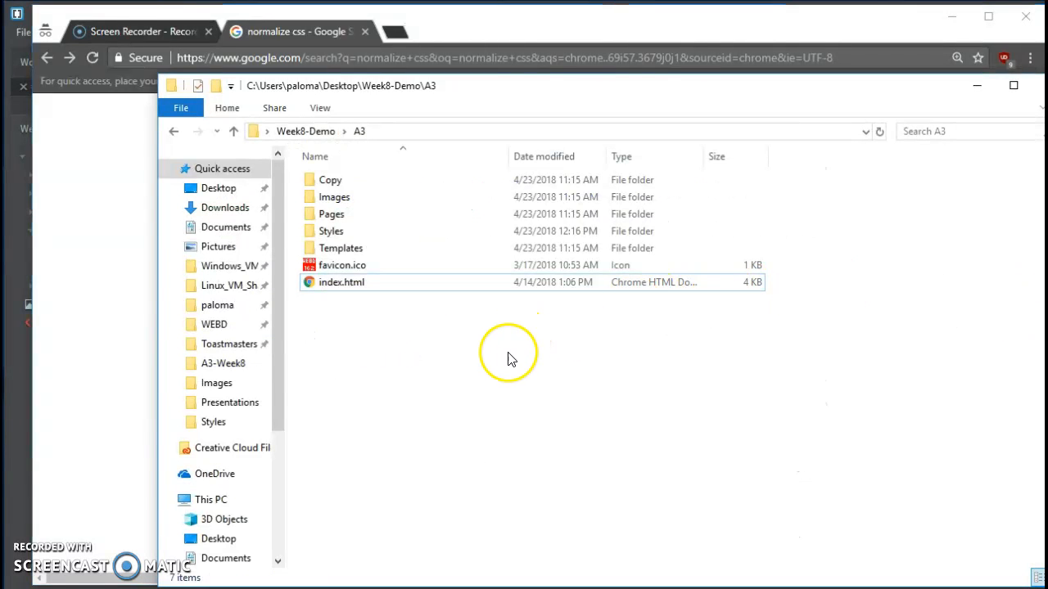
{"action": "mouse_move", "coordinate": [440, 218]}
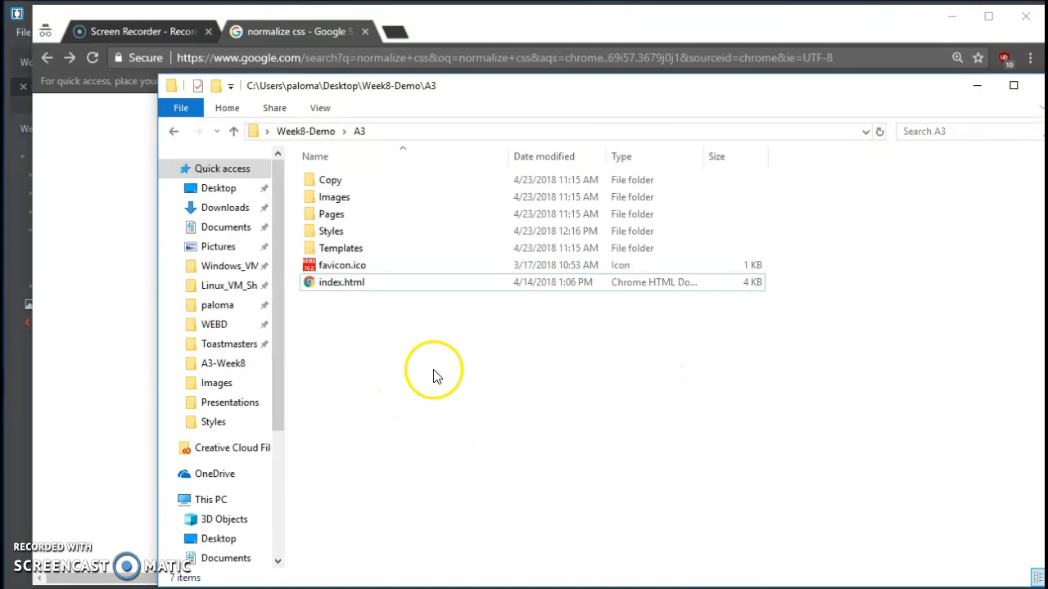
{"action": "mouse_move", "coordinate": [360, 338]}
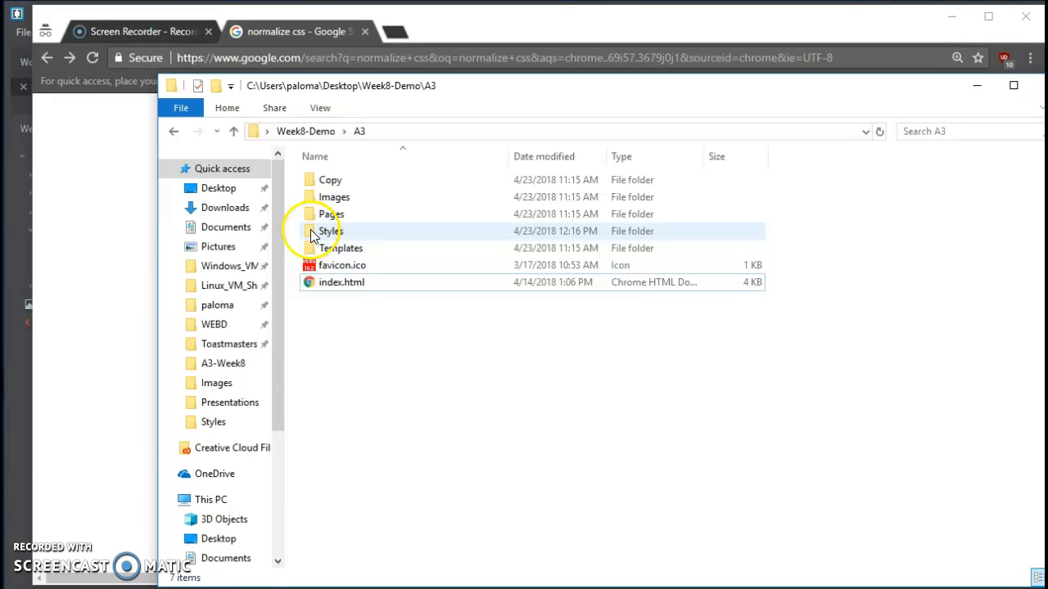
- Open the A3 Styles folder and point out webd-Week7.css and webd.css
{"action": "double_click", "coordinate": [329, 231]}
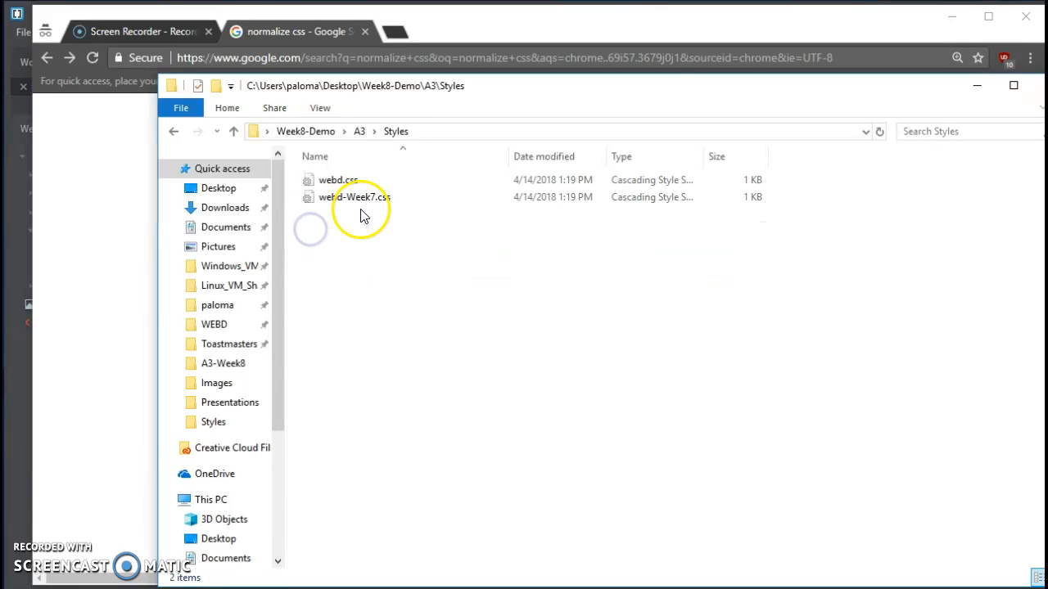
{"action": "left_click", "coordinate": [352, 197]}
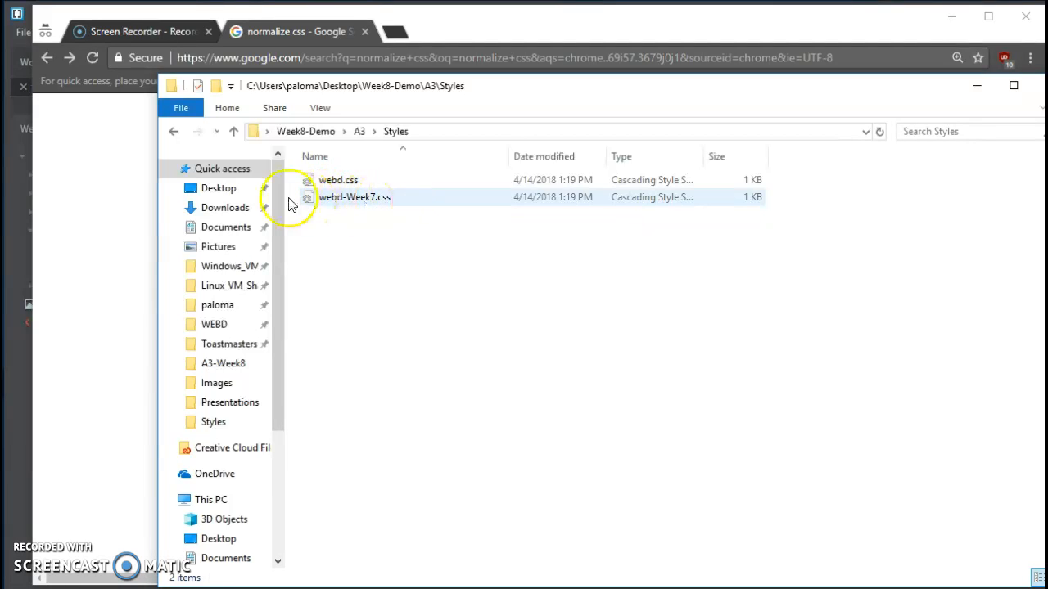
{"action": "left_click", "coordinate": [370, 214]}
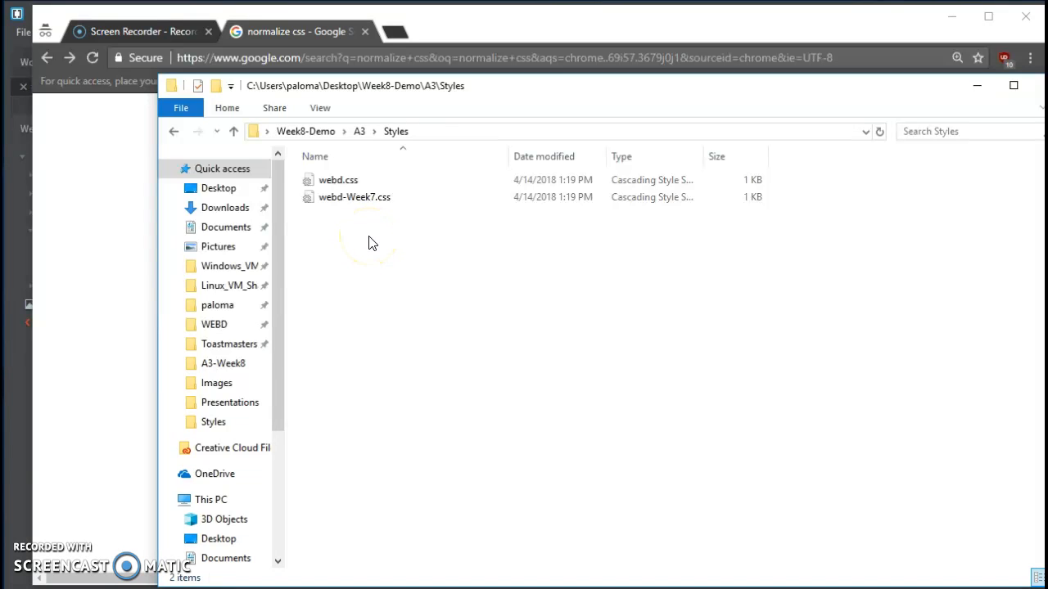
{"action": "left_click", "coordinate": [355, 197]}
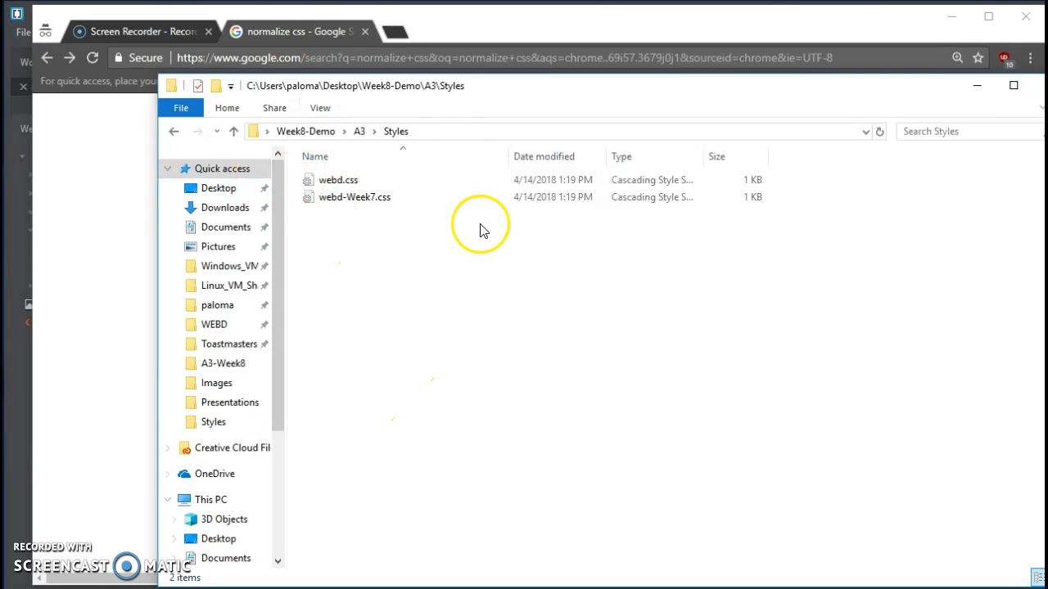
{"action": "left_click", "coordinate": [337, 179]}
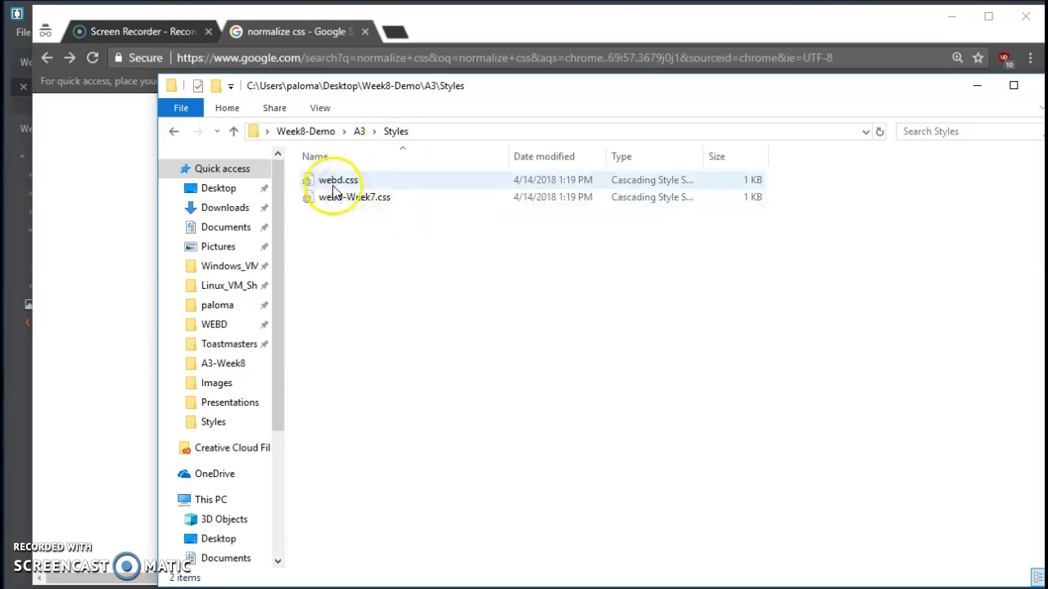
{"action": "mouse_move", "coordinate": [335, 184]}
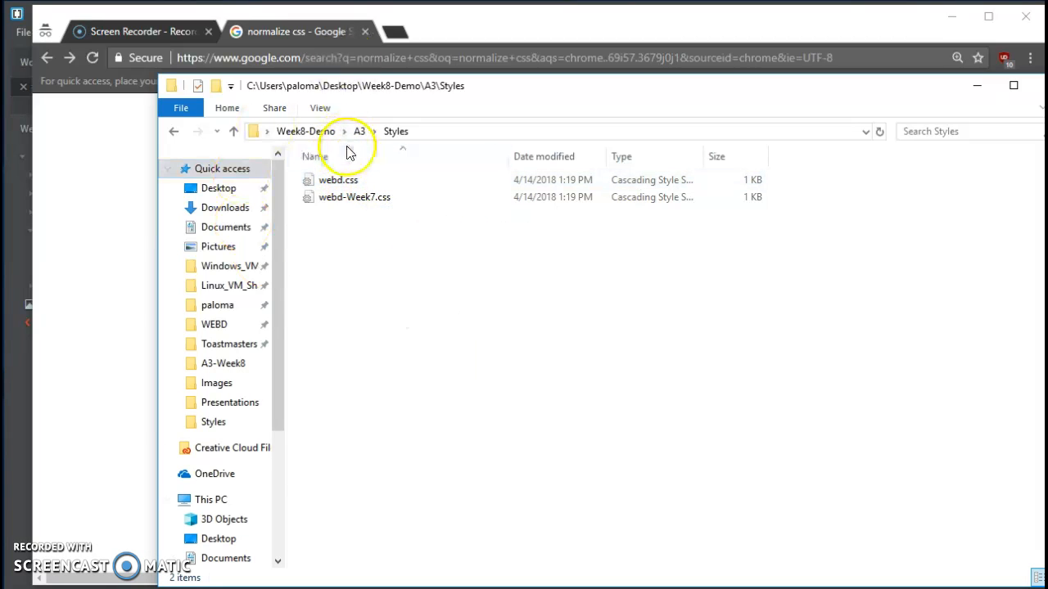
{"action": "left_click", "coordinate": [354, 196]}
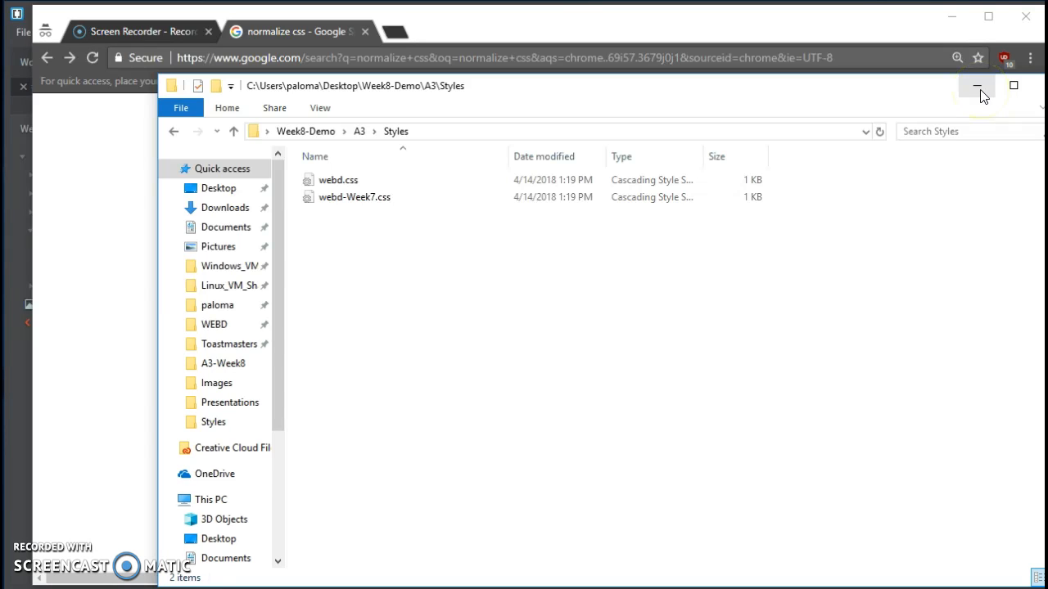
{"action": "mouse_move", "coordinate": [976, 120]}
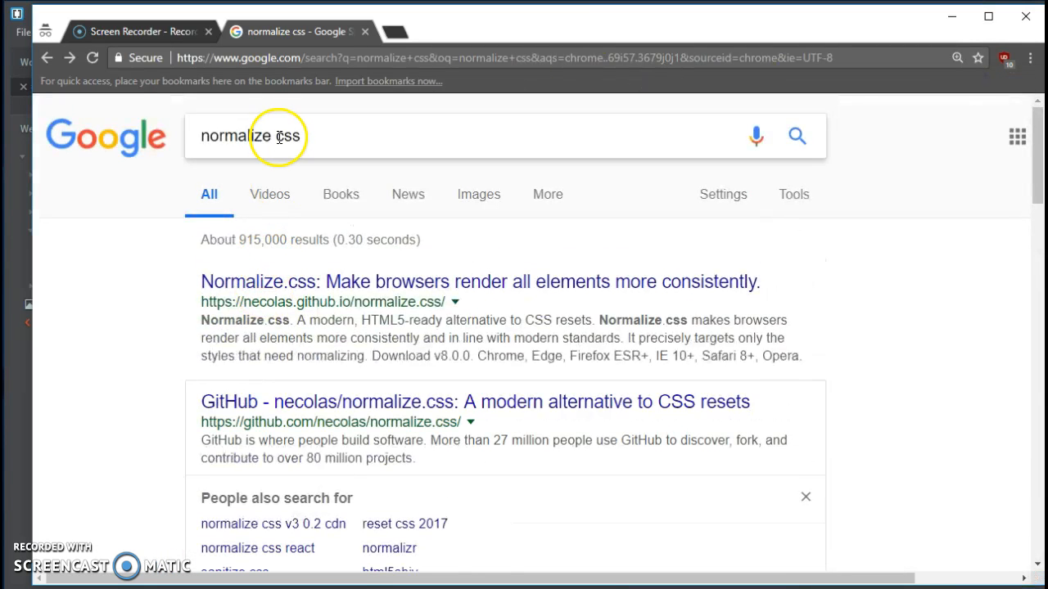
{"action": "mouse_move", "coordinate": [573, 149]}
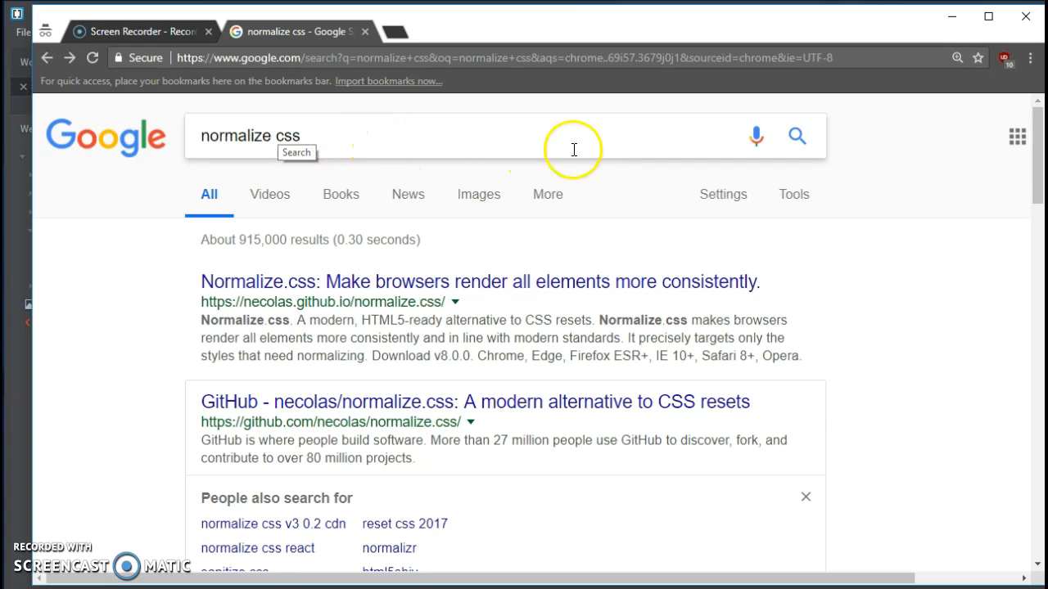
{"action": "mouse_move", "coordinate": [502, 285]}
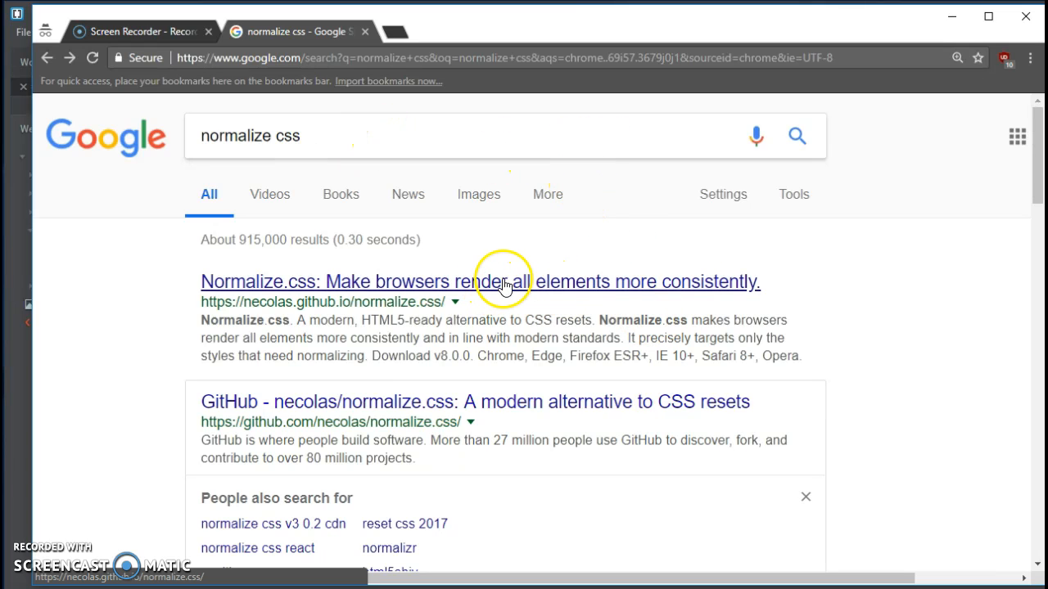
{"action": "mouse_move", "coordinate": [647, 290]}
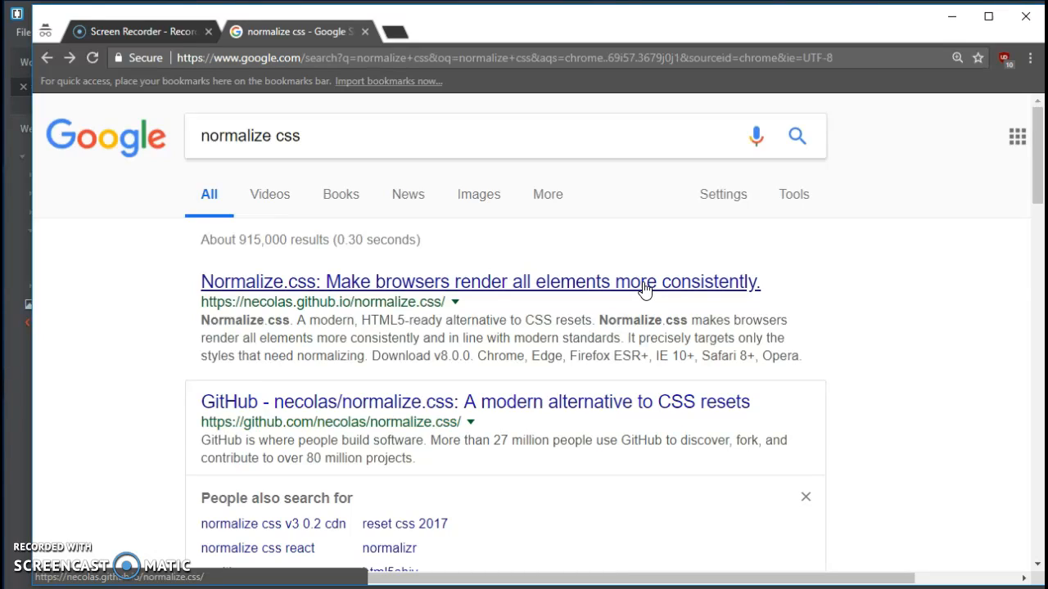
{"action": "mouse_move", "coordinate": [651, 295]}
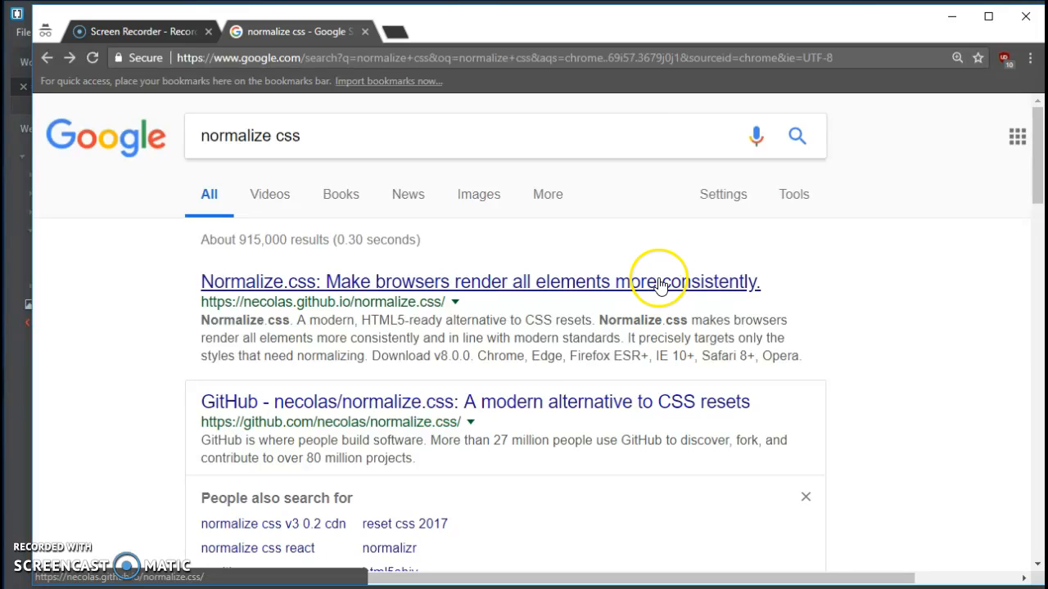
{"action": "mouse_move", "coordinate": [217, 370]}
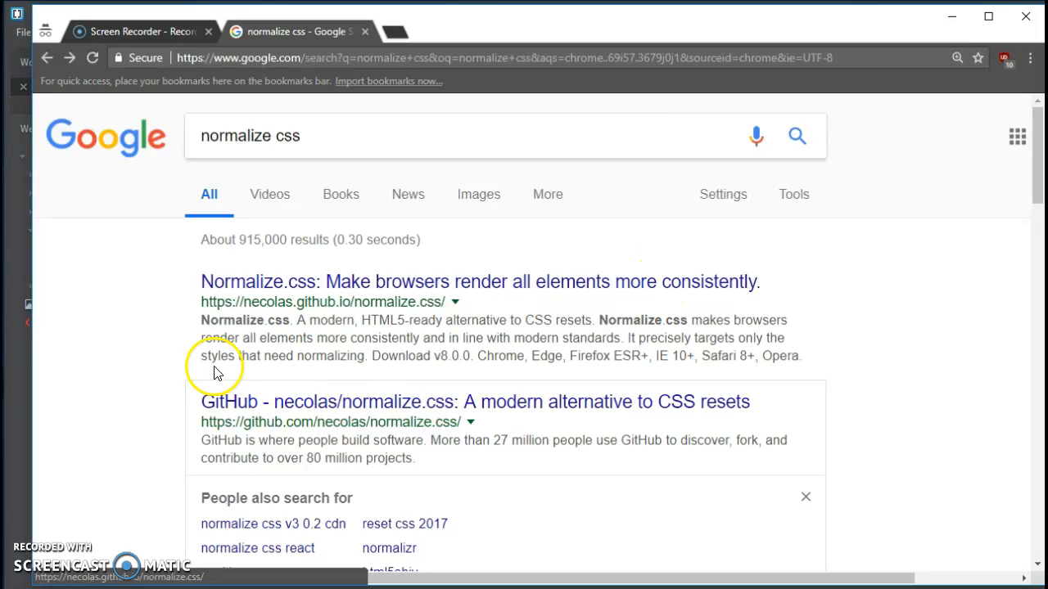
{"action": "mouse_move", "coordinate": [537, 291]}
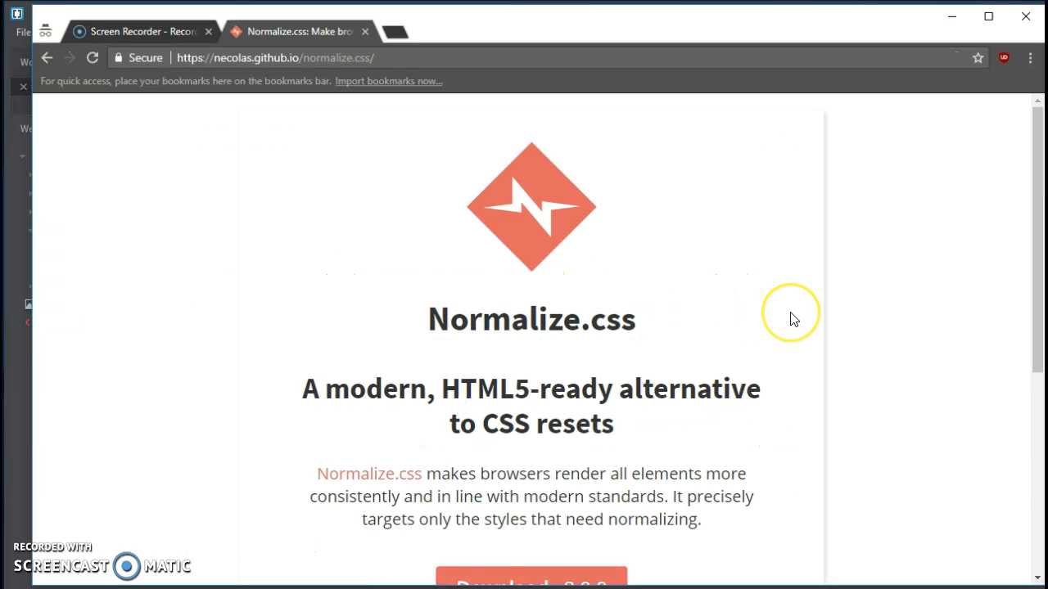
- Open the normalize.css v8.0.0 stylesheet from the Normalize.css site's Download button
{"action": "scroll", "scroll_direction": "down", "scroll_amount": 3}
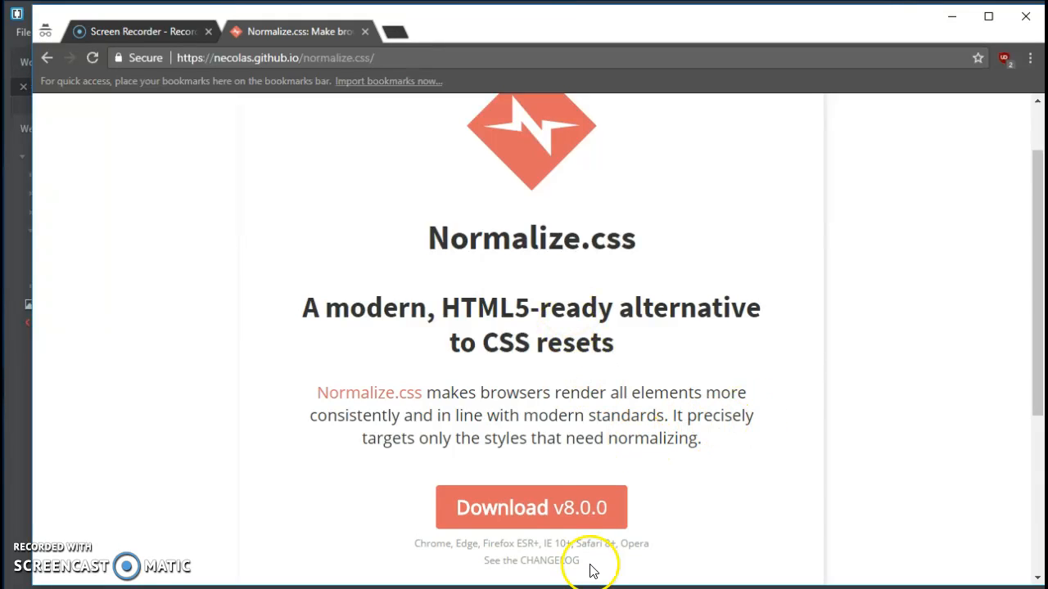
{"action": "mouse_move", "coordinate": [563, 514]}
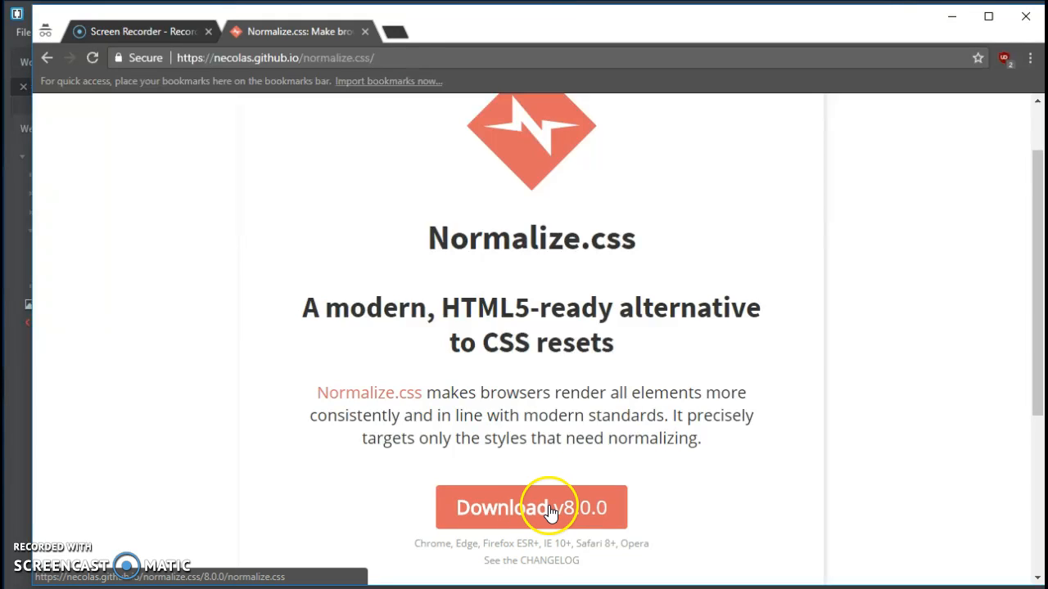
{"action": "left_click", "coordinate": [547, 507]}
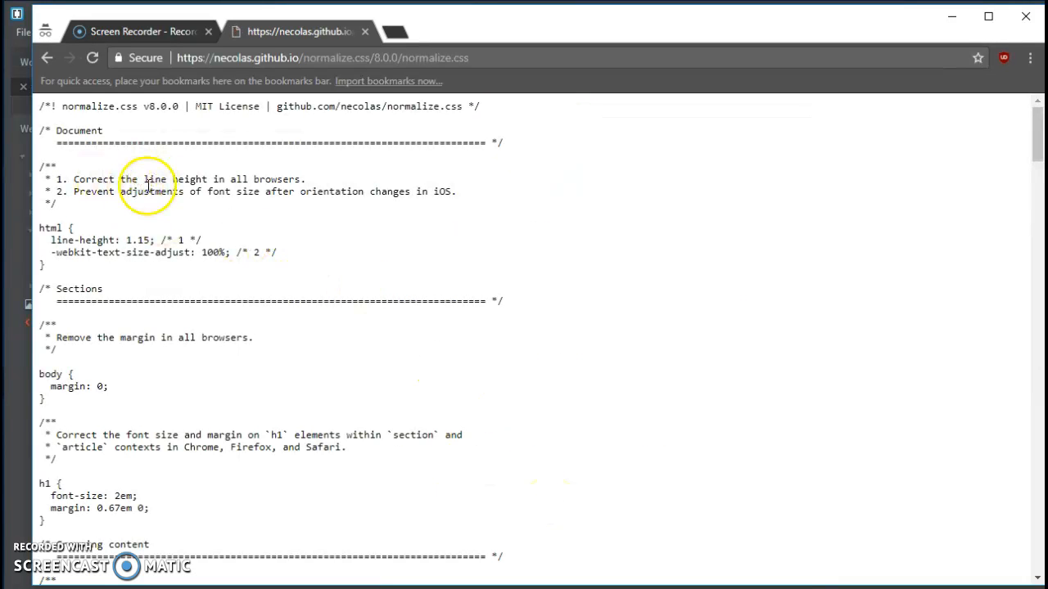
{"action": "mouse_move", "coordinate": [665, 318]}
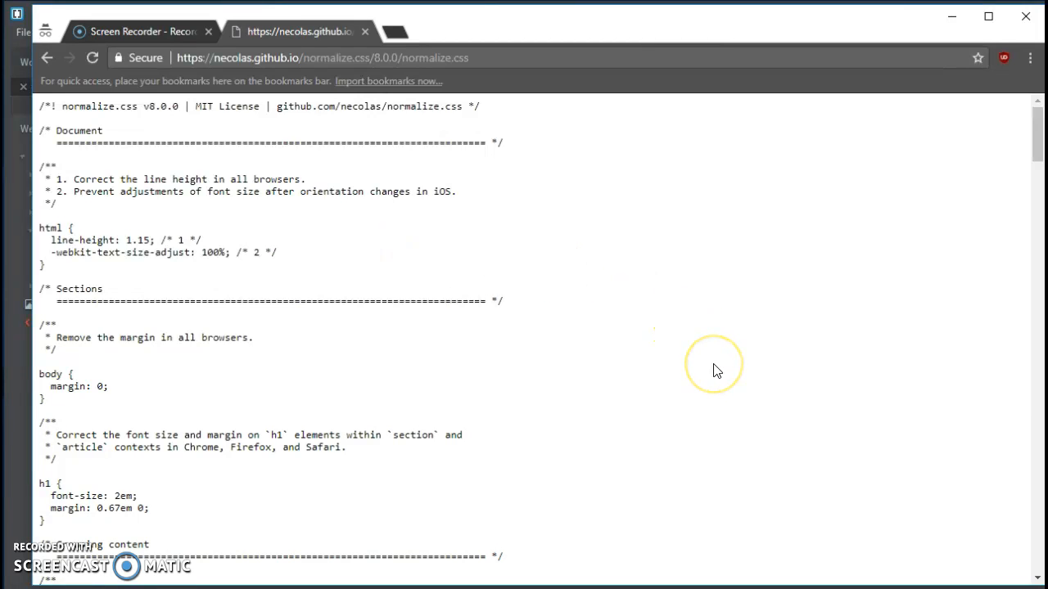
{"action": "mouse_move", "coordinate": [628, 360]}
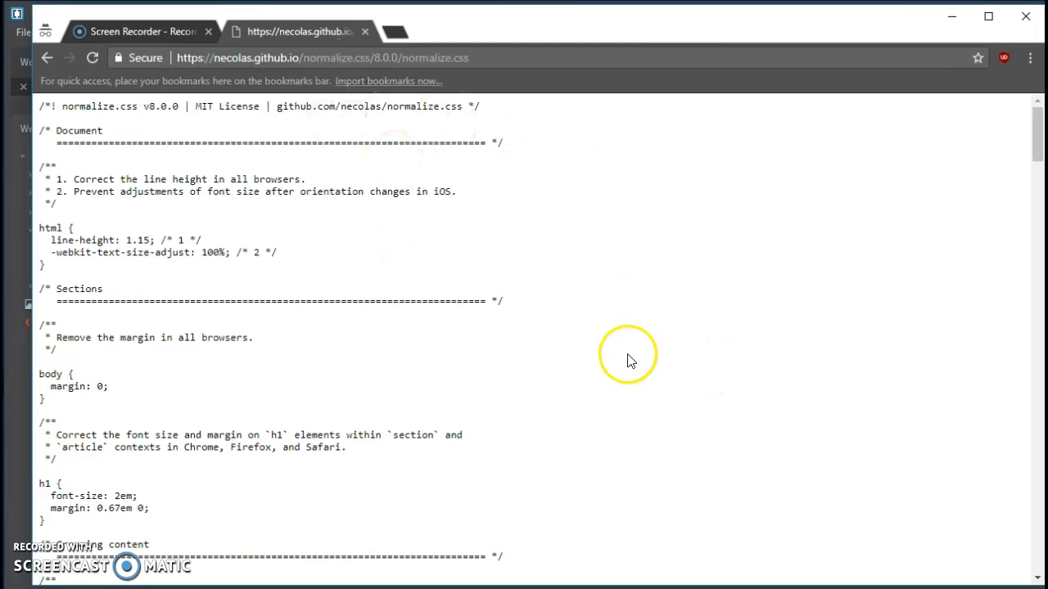
{"action": "mouse_move", "coordinate": [631, 357]}
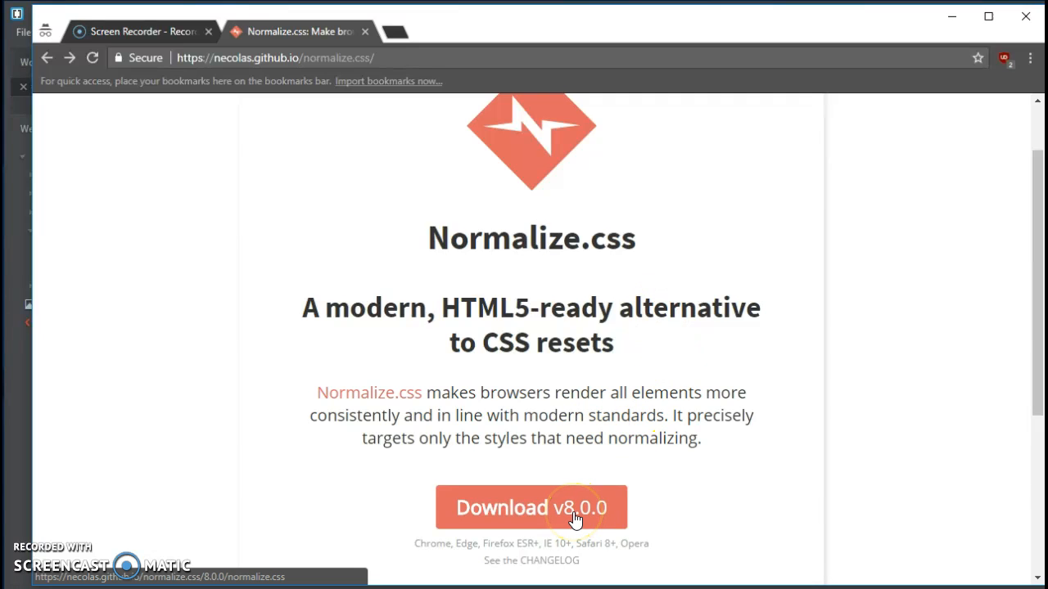
- Save the linked normalize.css into Desktop > Week8-Demo > A3 > Styles
{"action": "right_click", "coordinate": [575, 514]}
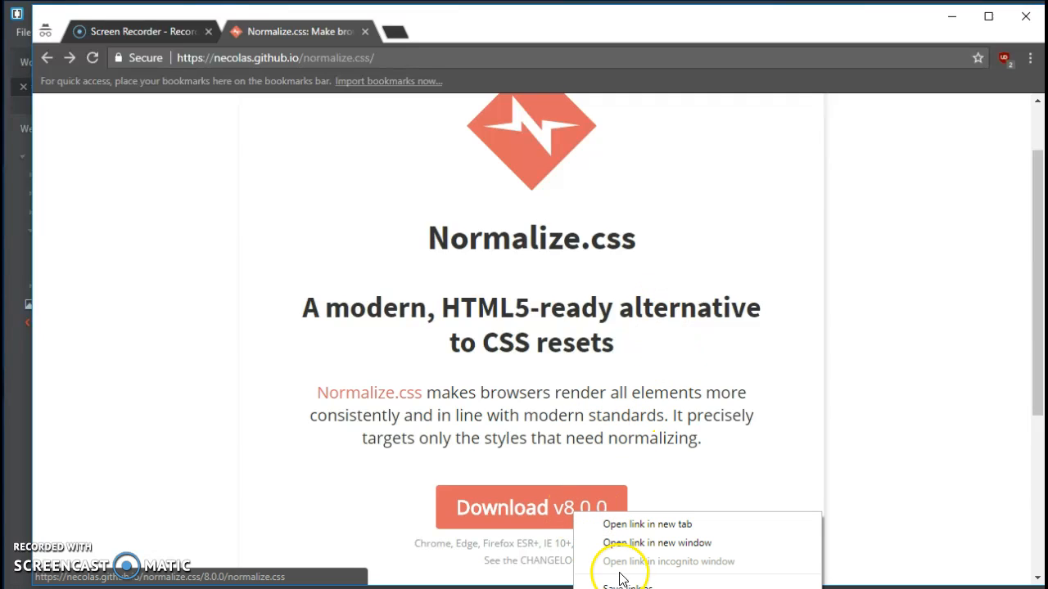
{"action": "left_click", "coordinate": [627, 583]}
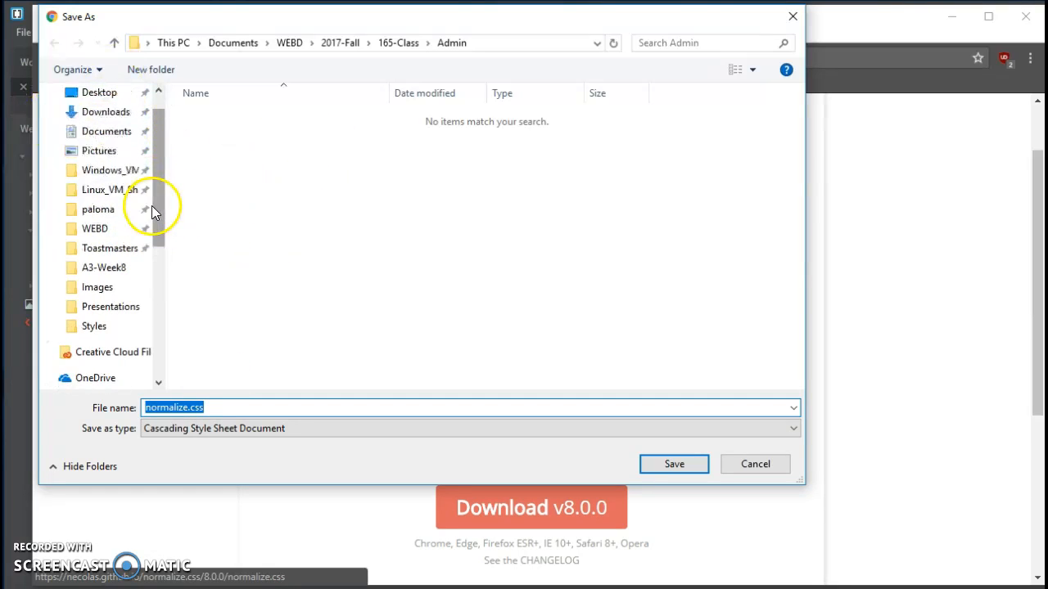
{"action": "left_click", "coordinate": [99, 91]}
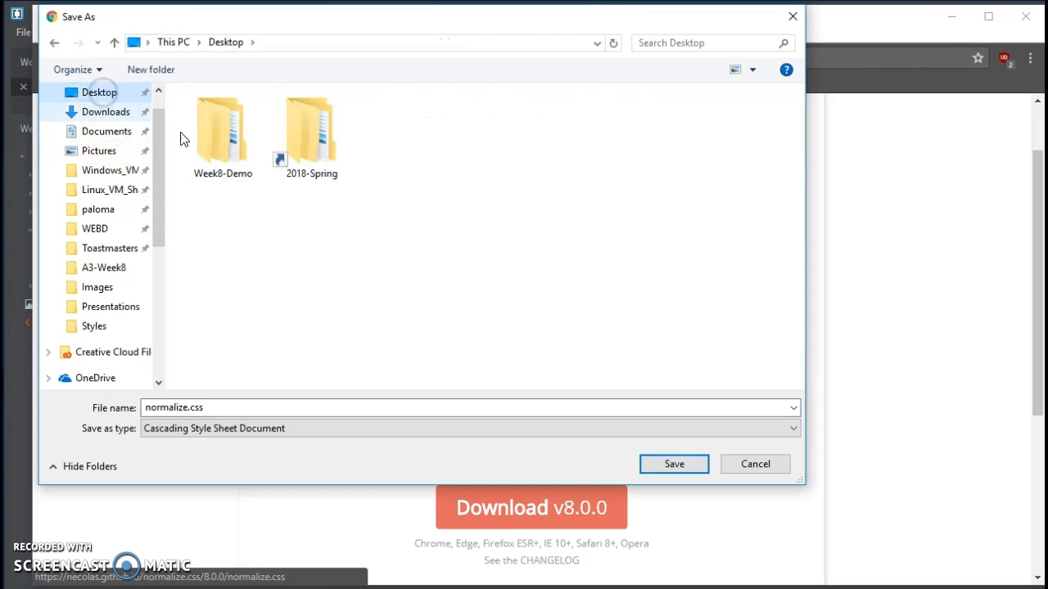
{"action": "double_click", "coordinate": [223, 131]}
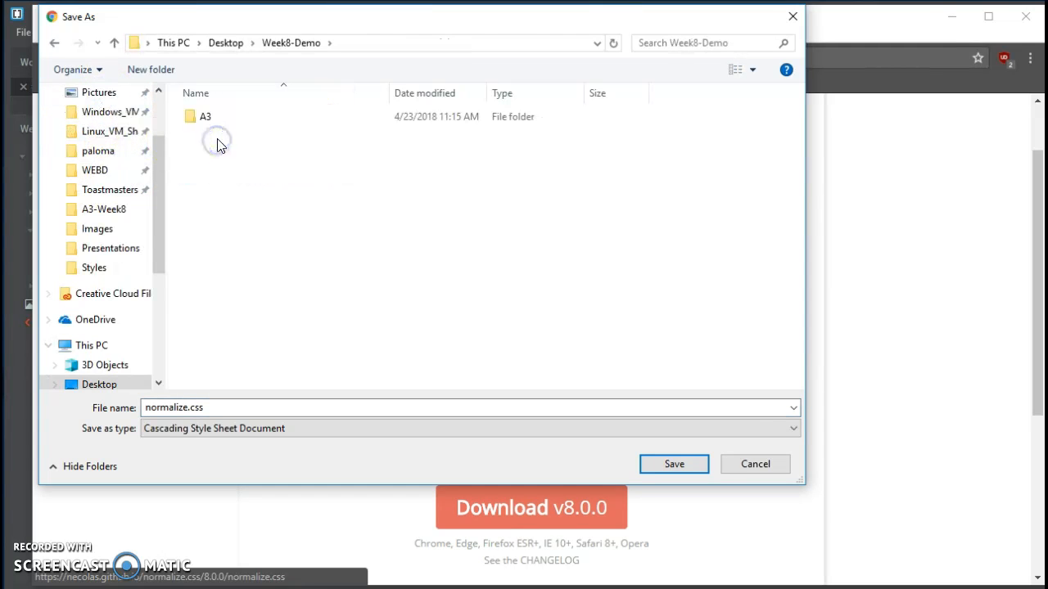
{"action": "left_click", "coordinate": [206, 116]}
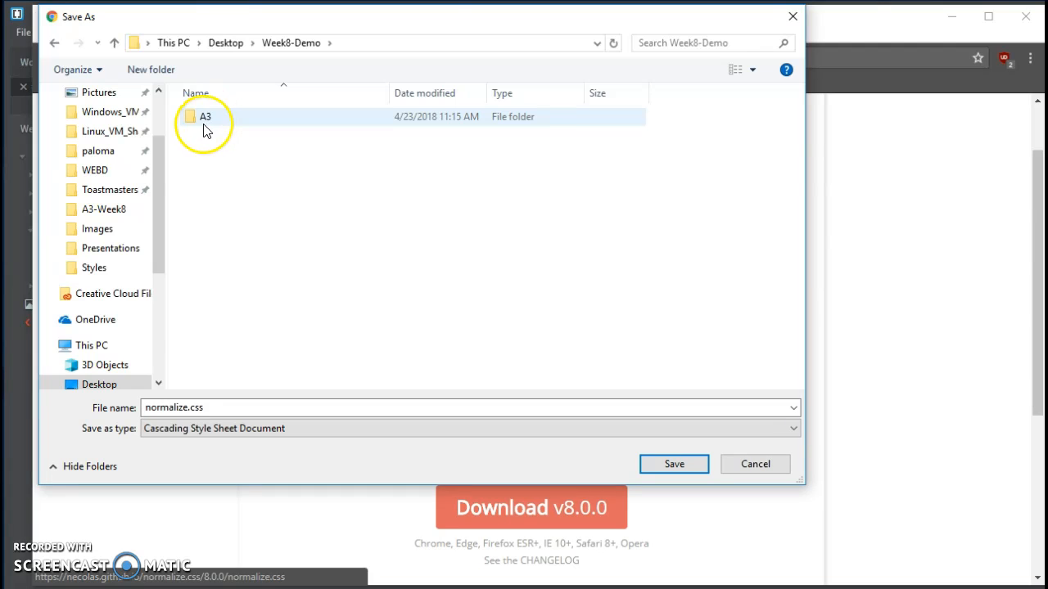
{"action": "double_click", "coordinate": [205, 116]}
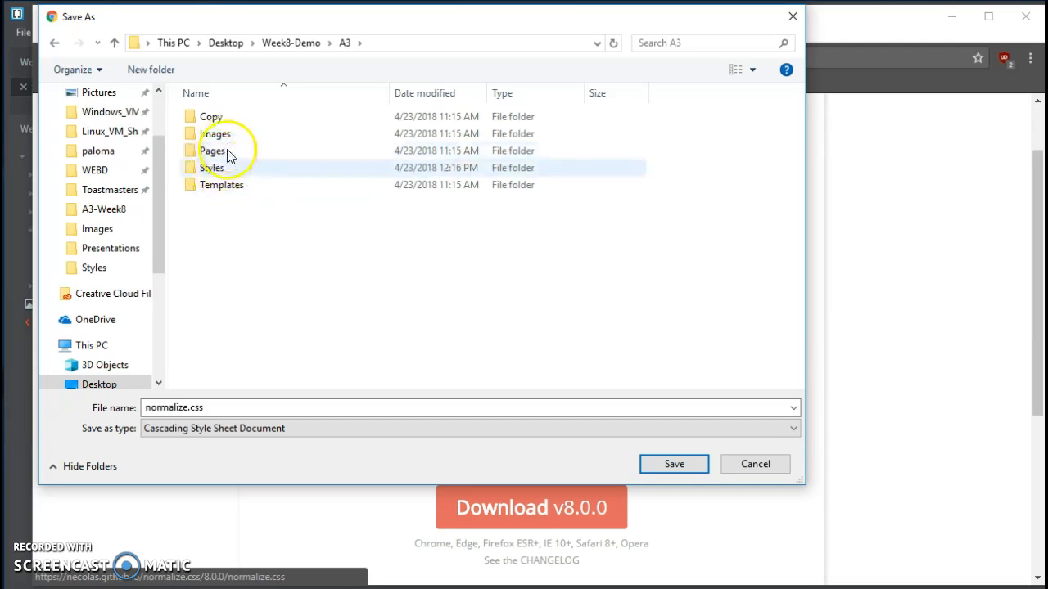
{"action": "double_click", "coordinate": [212, 167]}
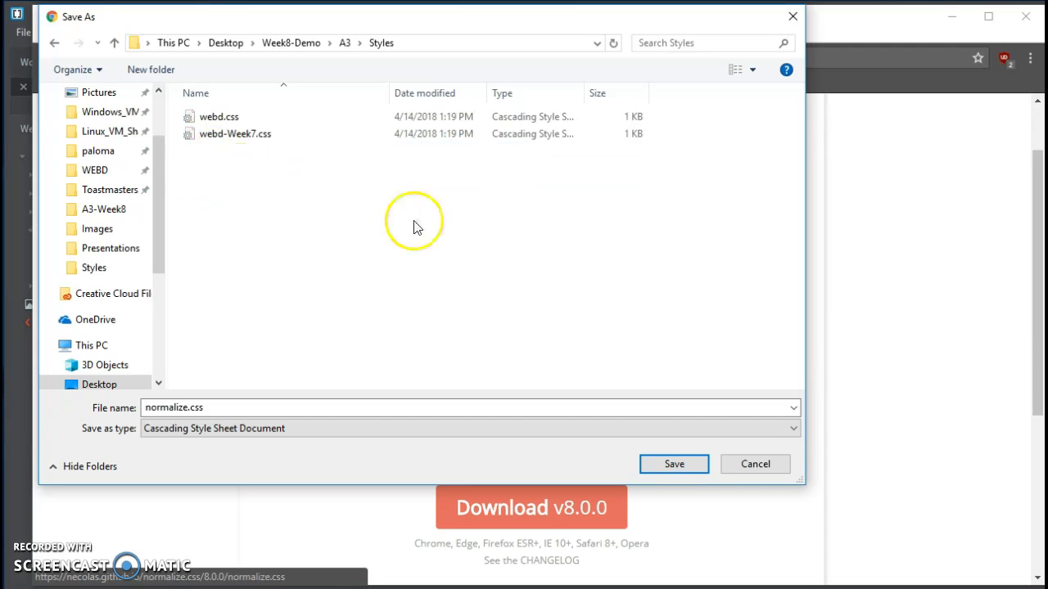
{"action": "left_click", "coordinate": [674, 464]}
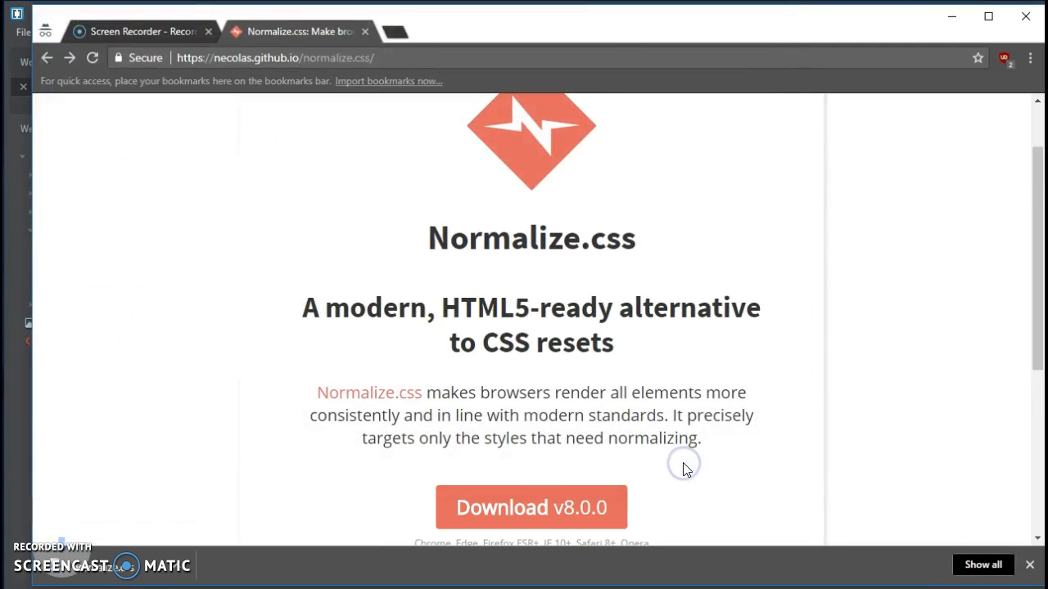
{"action": "mouse_move", "coordinate": [687, 297]}
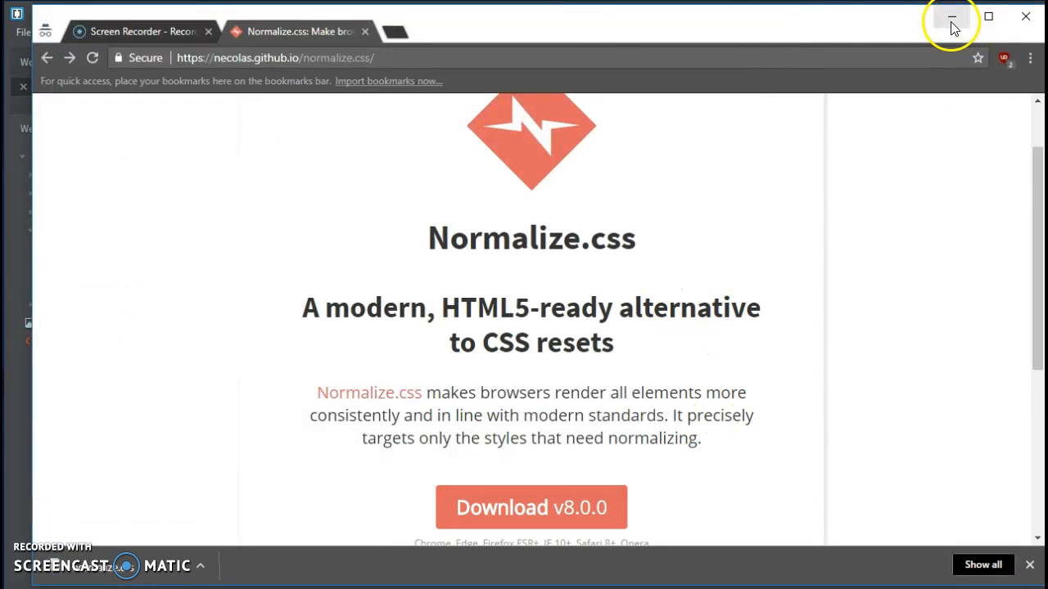
- Close the A3-Week8 folder window and confirm normalize.css sits in Week8-Demo's A3 Styles folder
{"action": "left_click", "coordinate": [952, 17]}
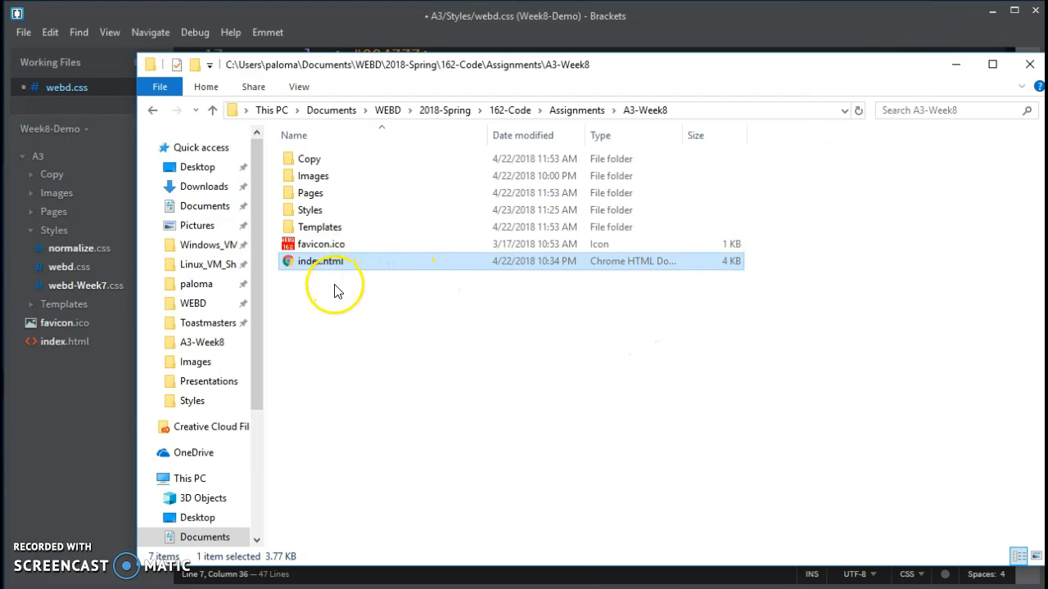
{"action": "mouse_move", "coordinate": [297, 210]}
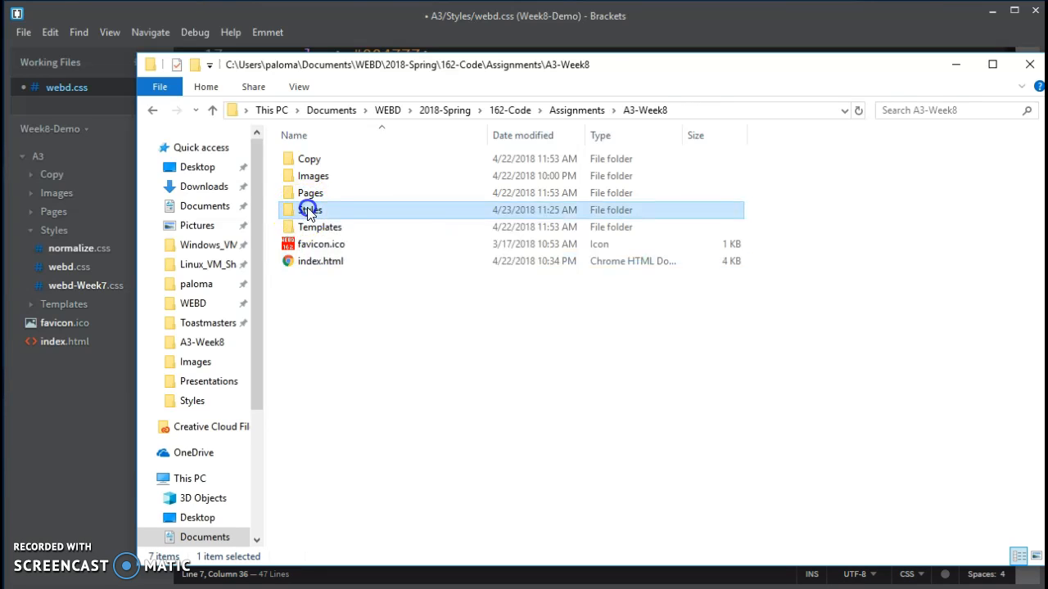
{"action": "double_click", "coordinate": [311, 209]}
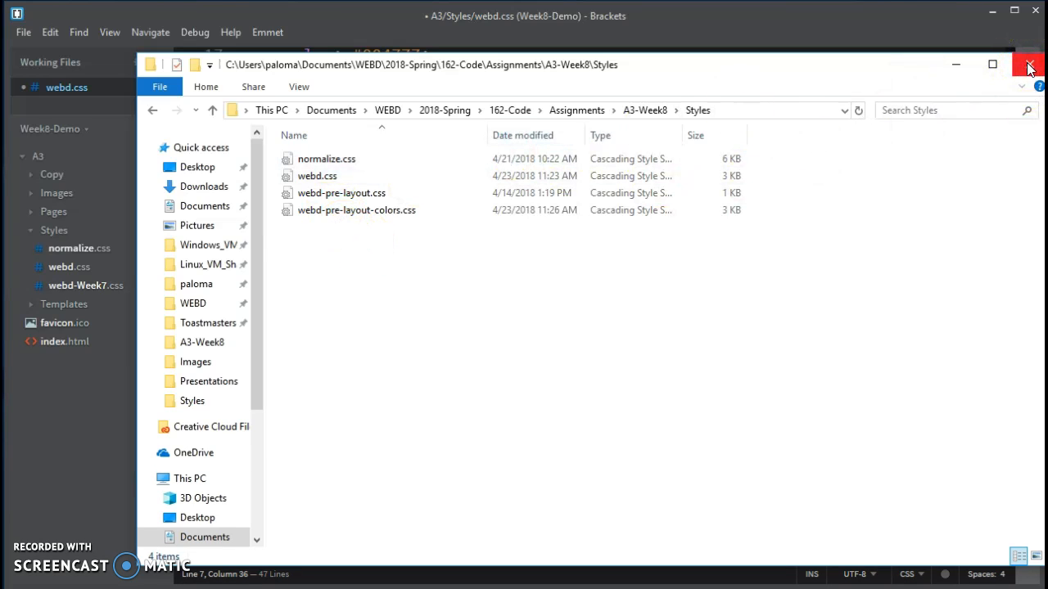
{"action": "left_click", "coordinate": [1026, 64]}
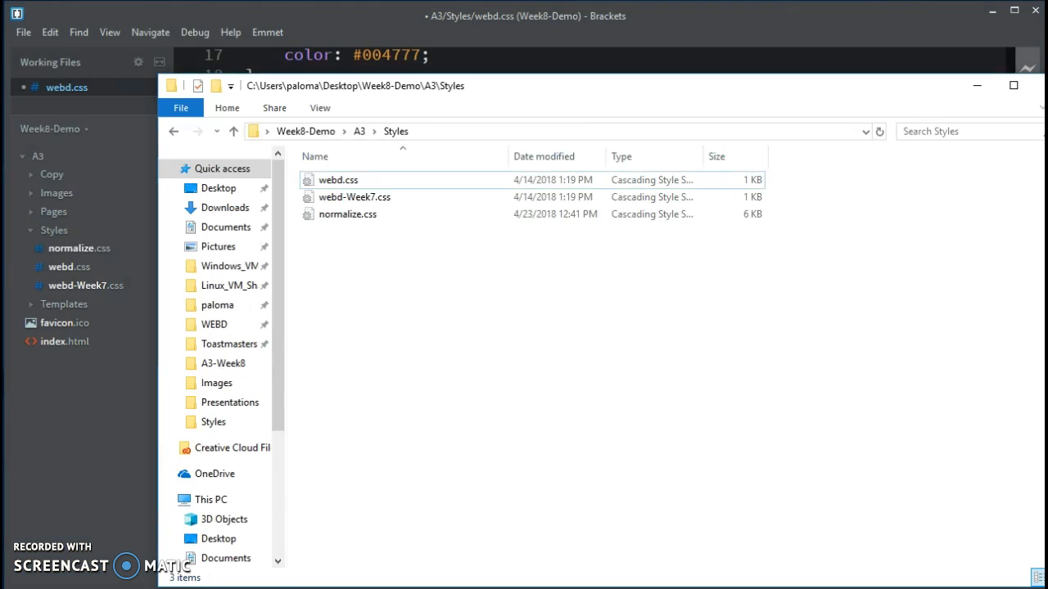
{"action": "left_click", "coordinate": [425, 241]}
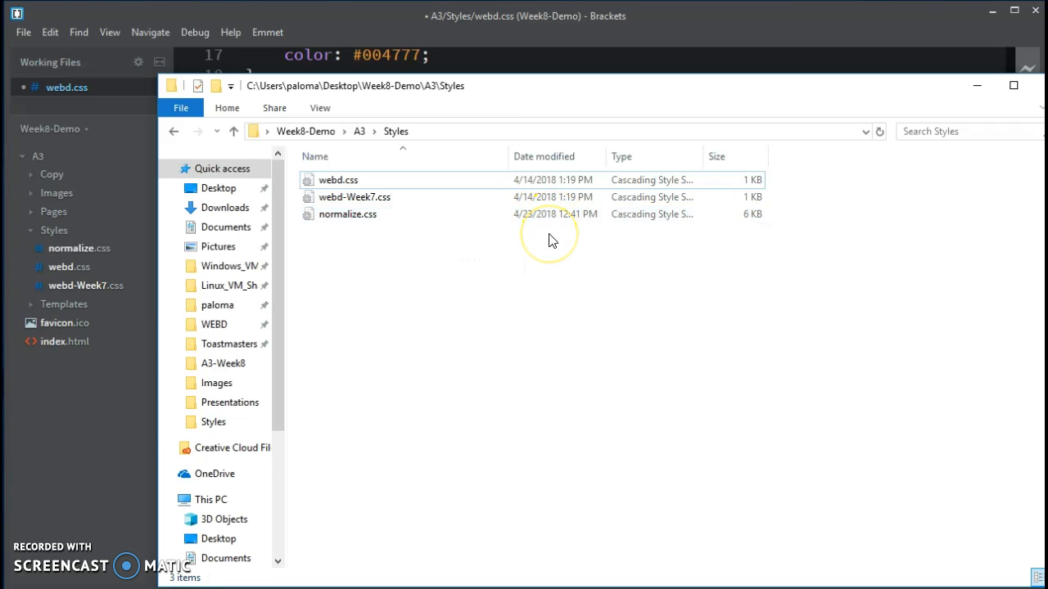
{"action": "left_click", "coordinate": [354, 196]}
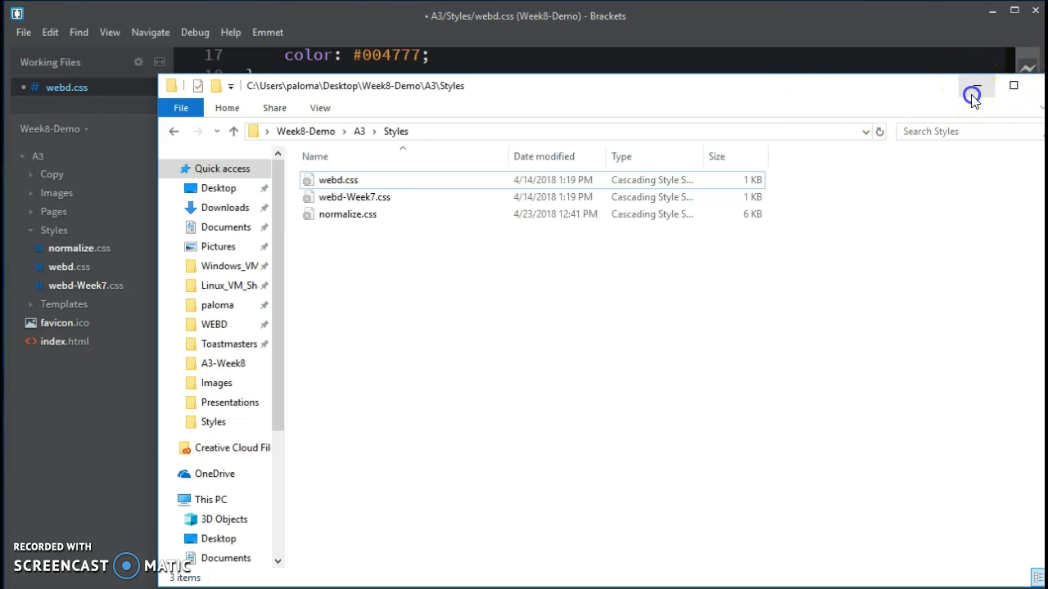
- Open Styles/normalize.css in the Brackets editor and scroll through its 342 lines
{"action": "left_click", "coordinate": [974, 87]}
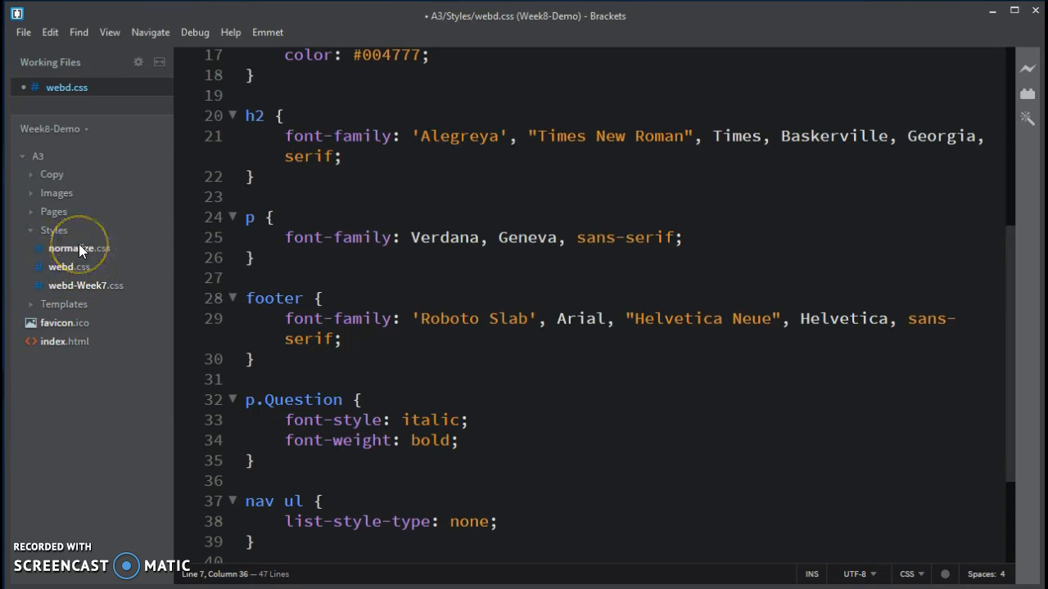
{"action": "left_click", "coordinate": [78, 248]}
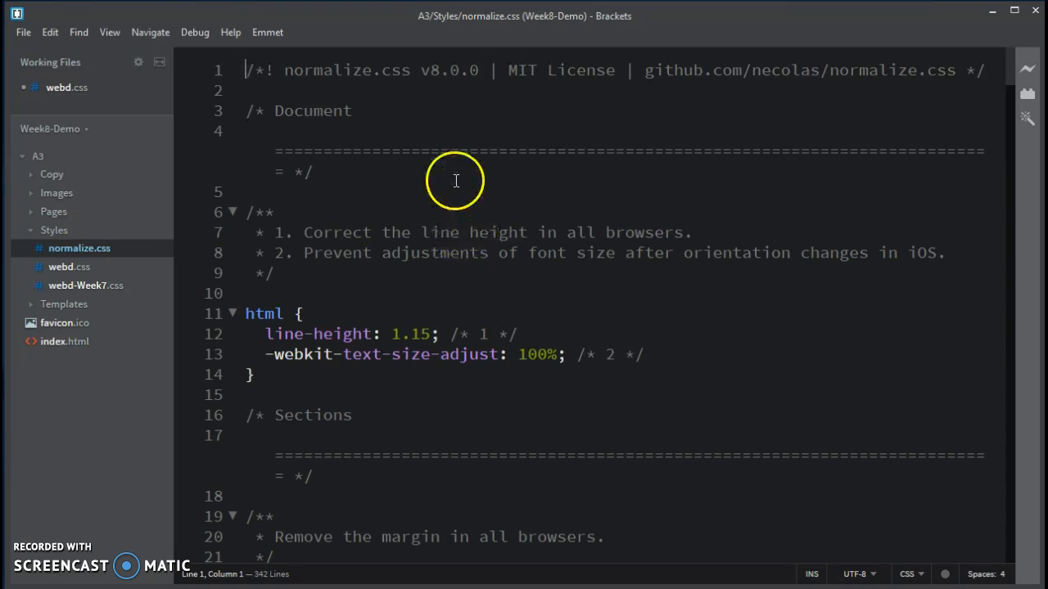
{"action": "scroll", "scroll_direction": "down", "scroll_amount": 3}
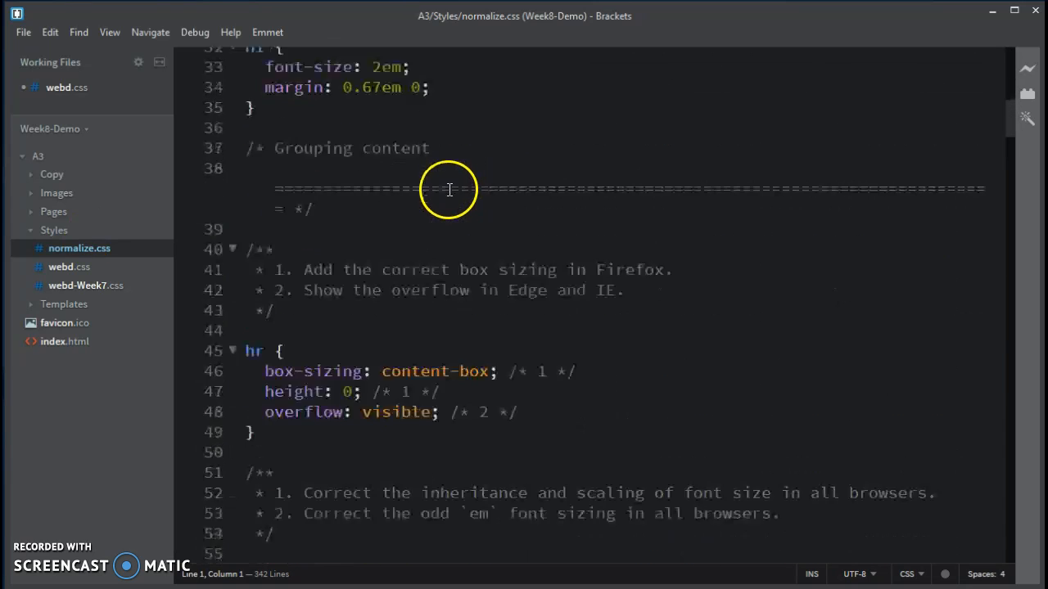
{"action": "scroll", "scroll_direction": "down", "scroll_amount": 3}
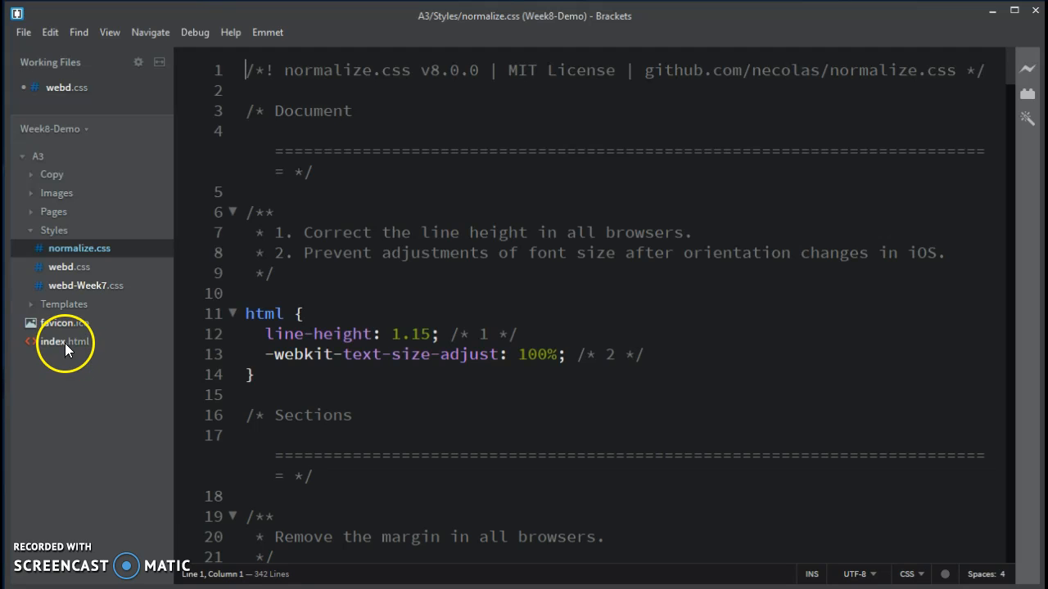
- In index.html, add a stylesheet link to Styles/normalize.css after the Google Fonts link
{"action": "left_click", "coordinate": [64, 342]}
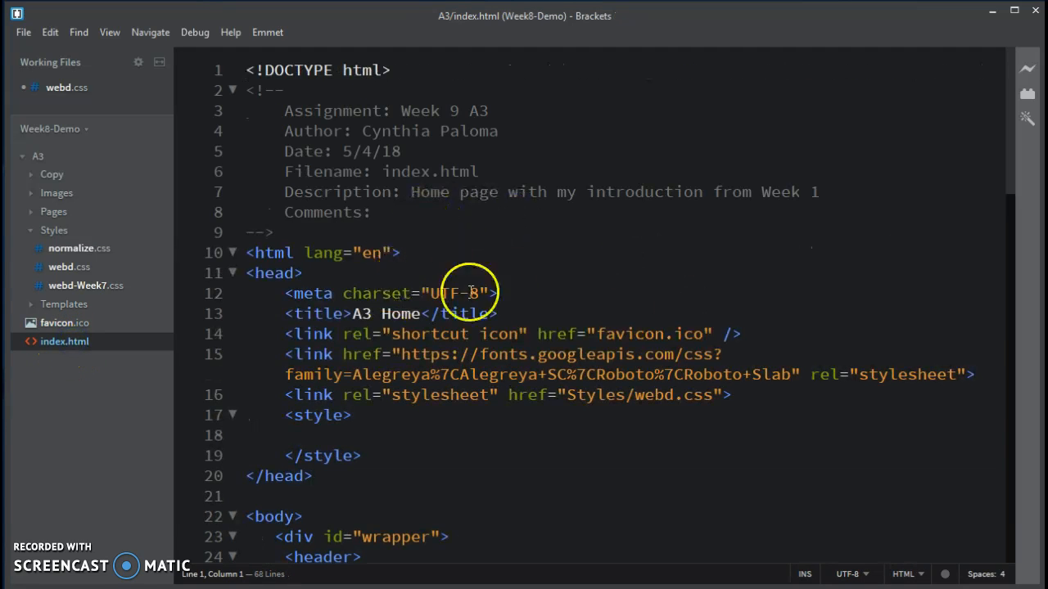
{"action": "mouse_move", "coordinate": [285, 395]}
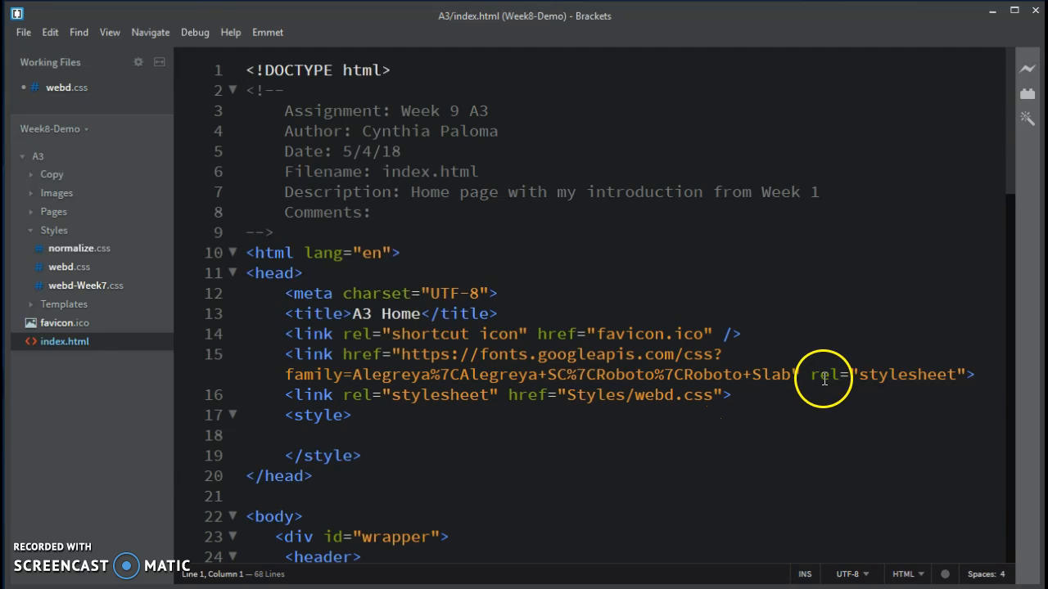
{"action": "left_click", "coordinate": [975, 376]}
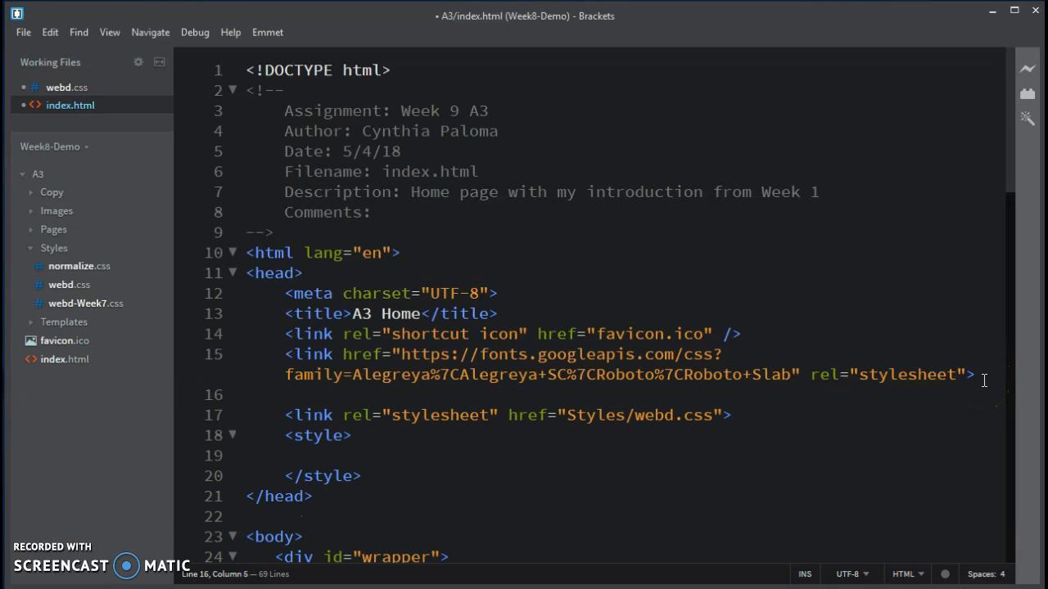
{"action": "type", "text": "link"}
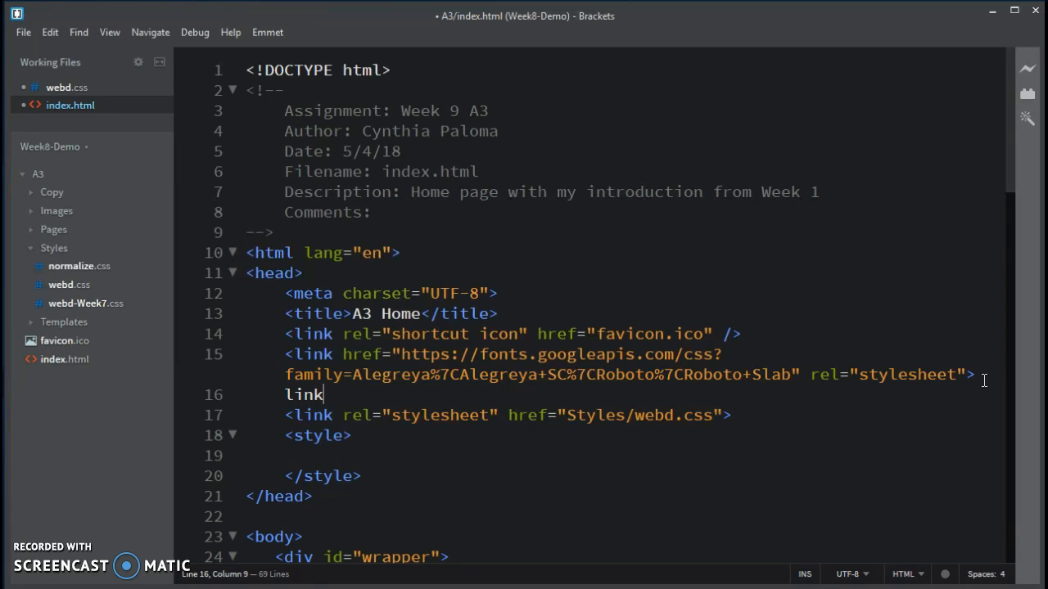
{"action": "key", "text": "Tab"}
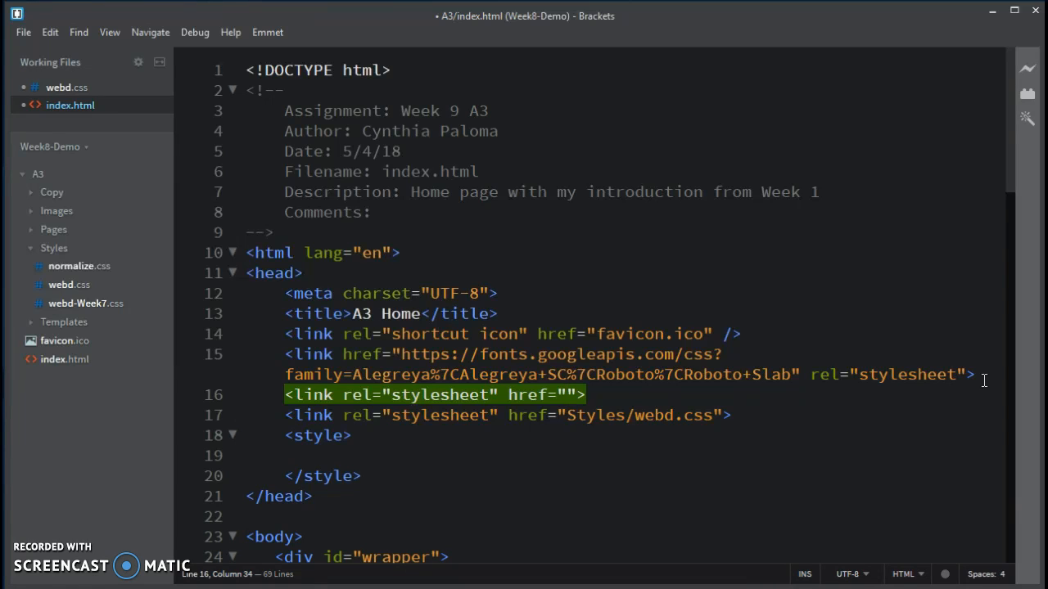
{"action": "type", "text": "Style"}
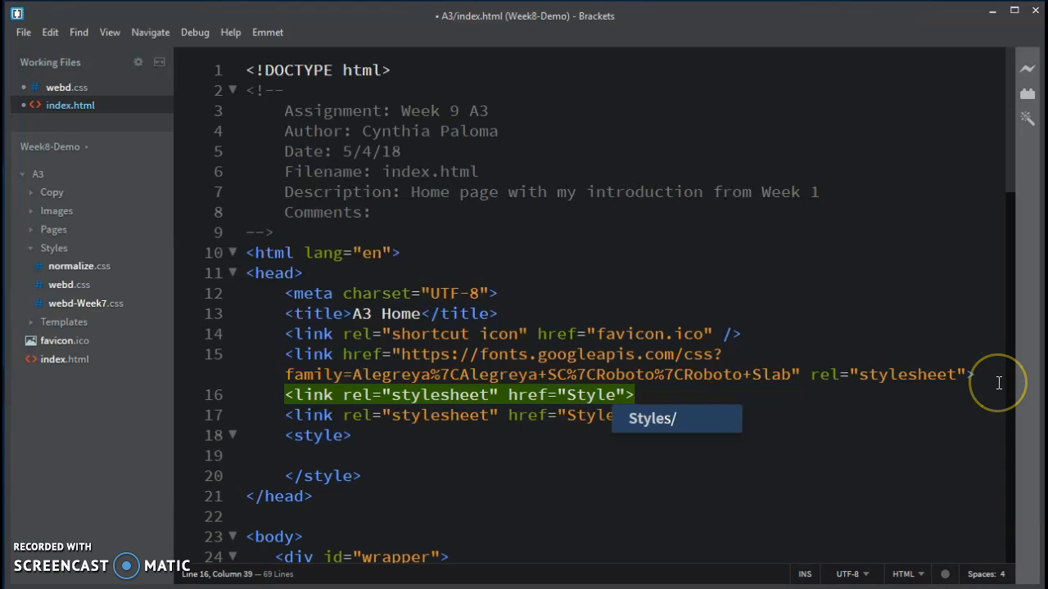
{"action": "type", "text": "s/"}
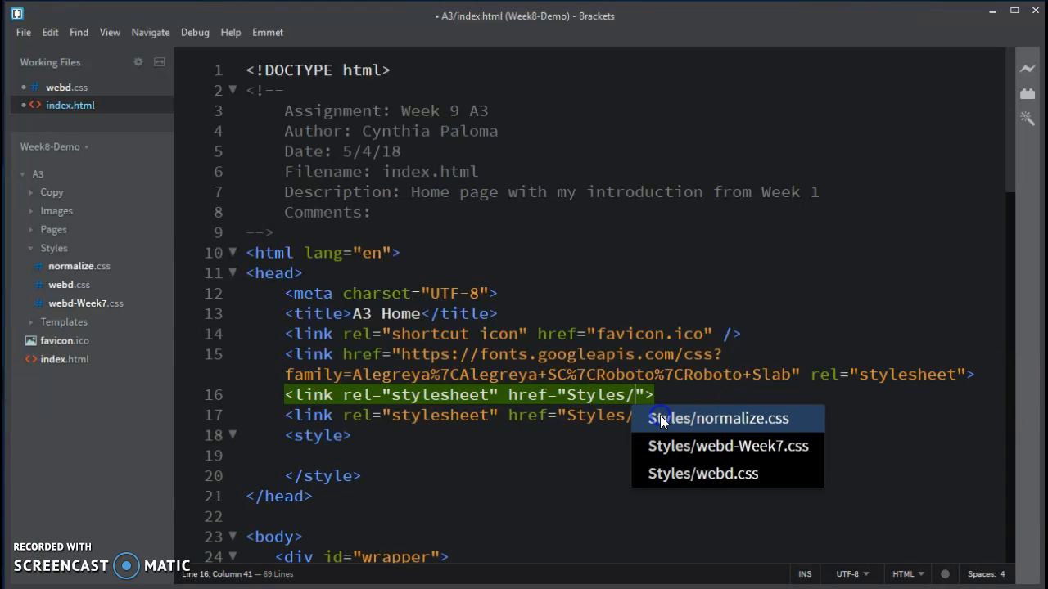
{"action": "mouse_move", "coordinate": [745, 446]}
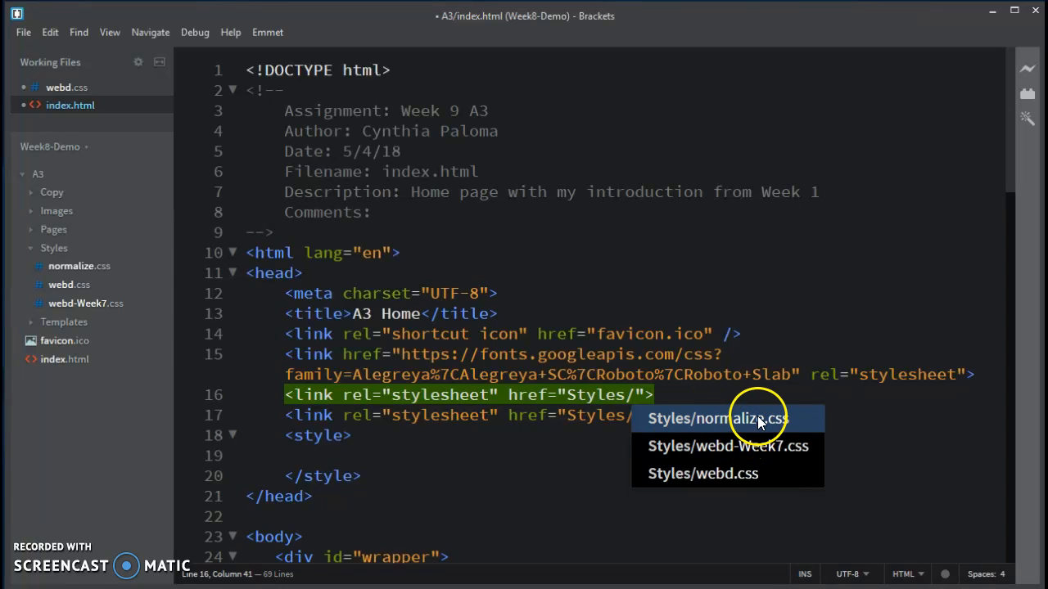
{"action": "left_click", "coordinate": [721, 418]}
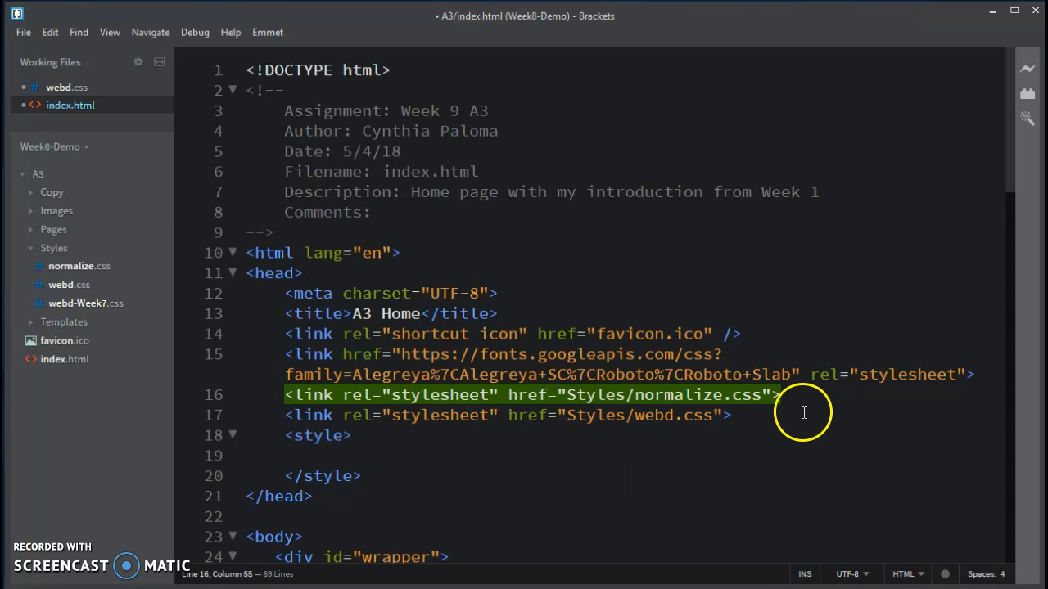
{"action": "mouse_move", "coordinate": [737, 313]}
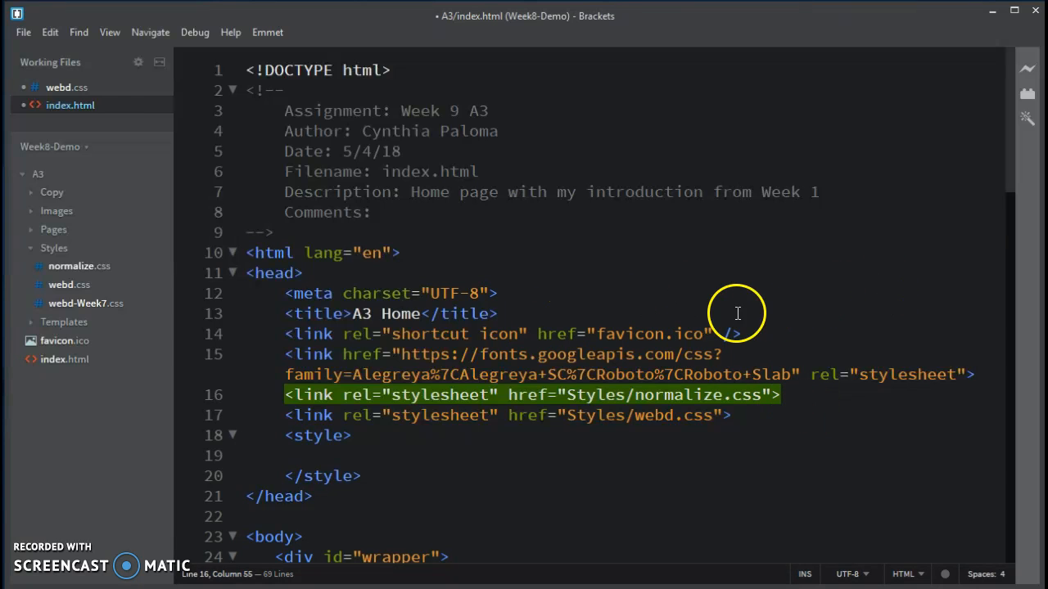
{"action": "mouse_move", "coordinate": [538, 237]}
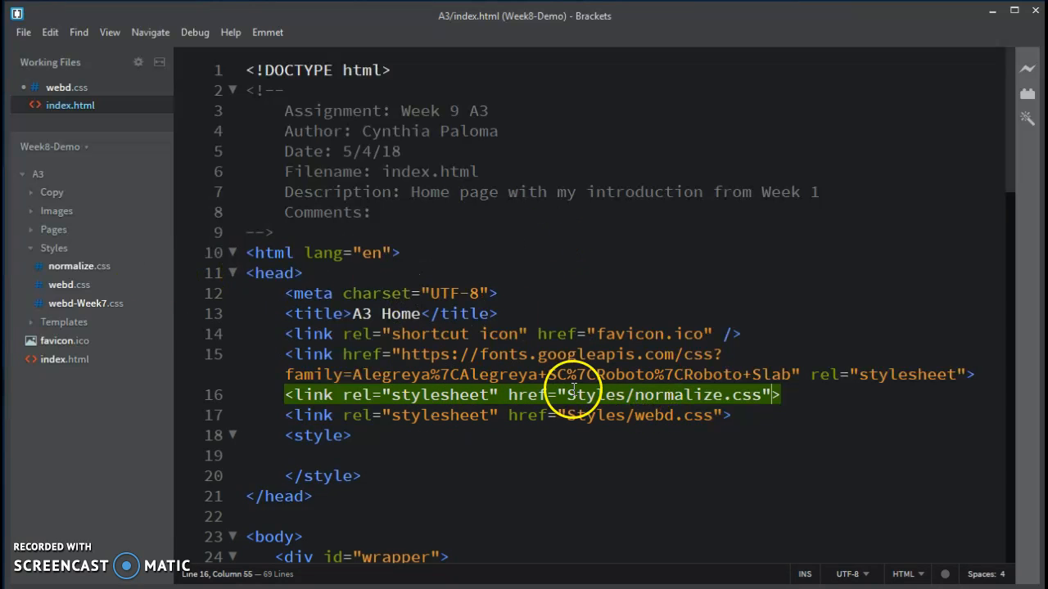
{"action": "mouse_move", "coordinate": [323, 171]}
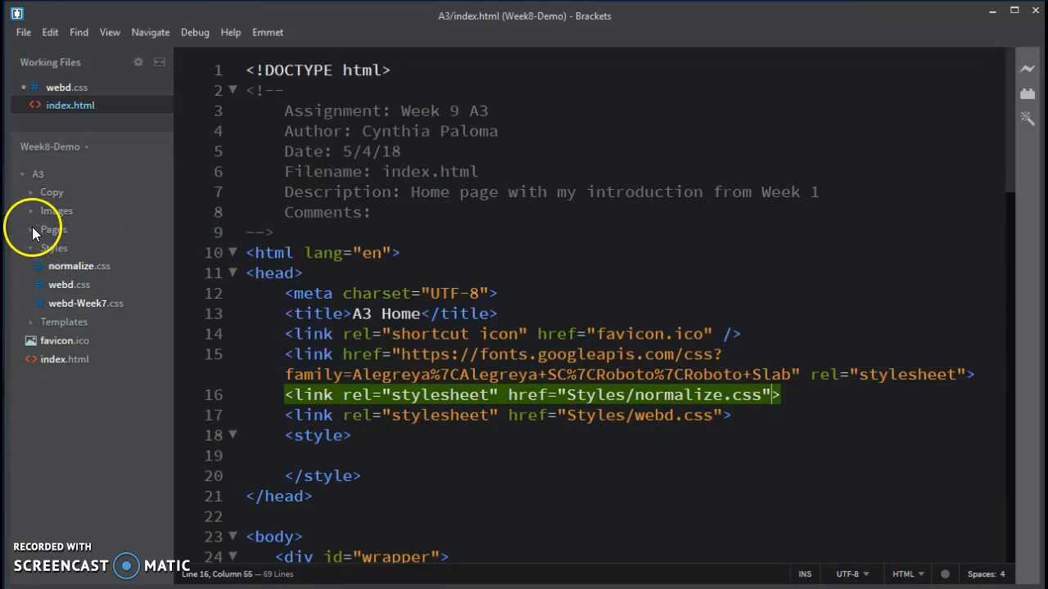
- In Pages/webd.html, add a link to ../Styles/normalize.css below the Google Fonts line
{"action": "left_click", "coordinate": [53, 229]}
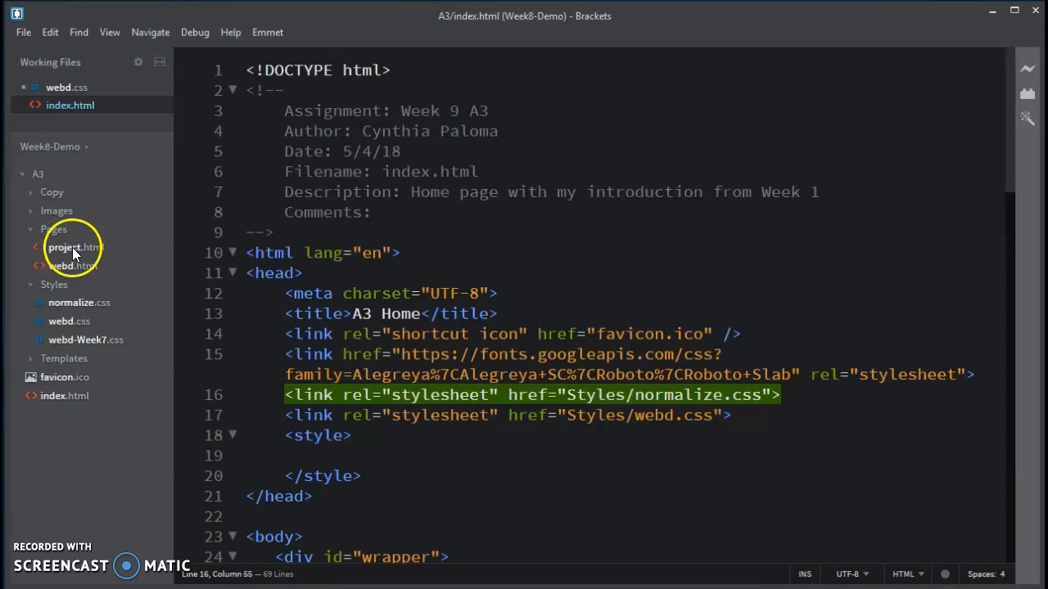
{"action": "left_click", "coordinate": [72, 265]}
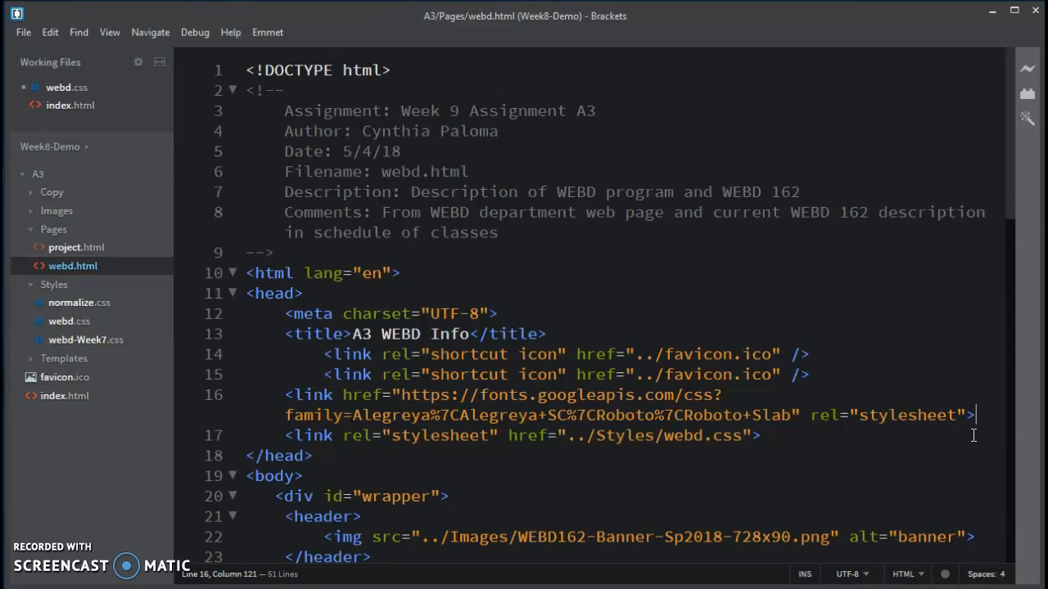
{"action": "key", "text": "Enter"}
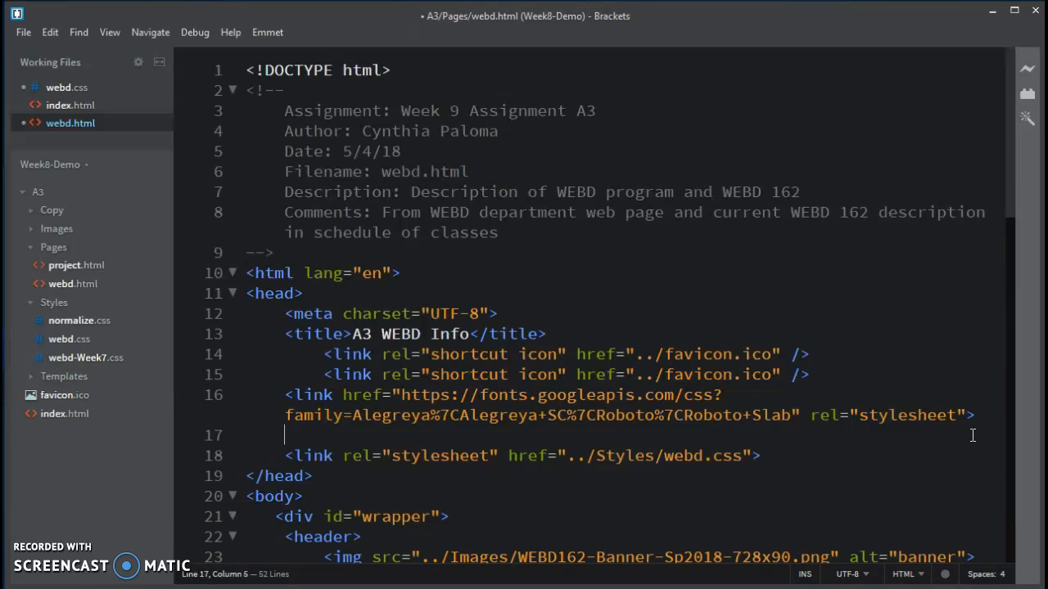
{"action": "type", "text": "link rel=\"stylesheet\" href=\"\">"}
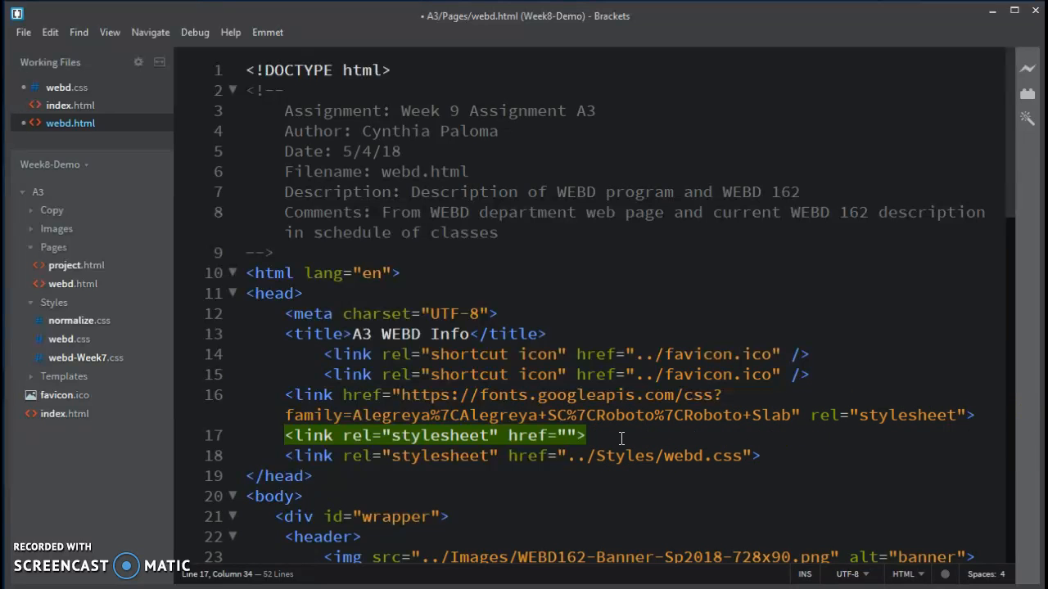
{"action": "type", "text": "../"}
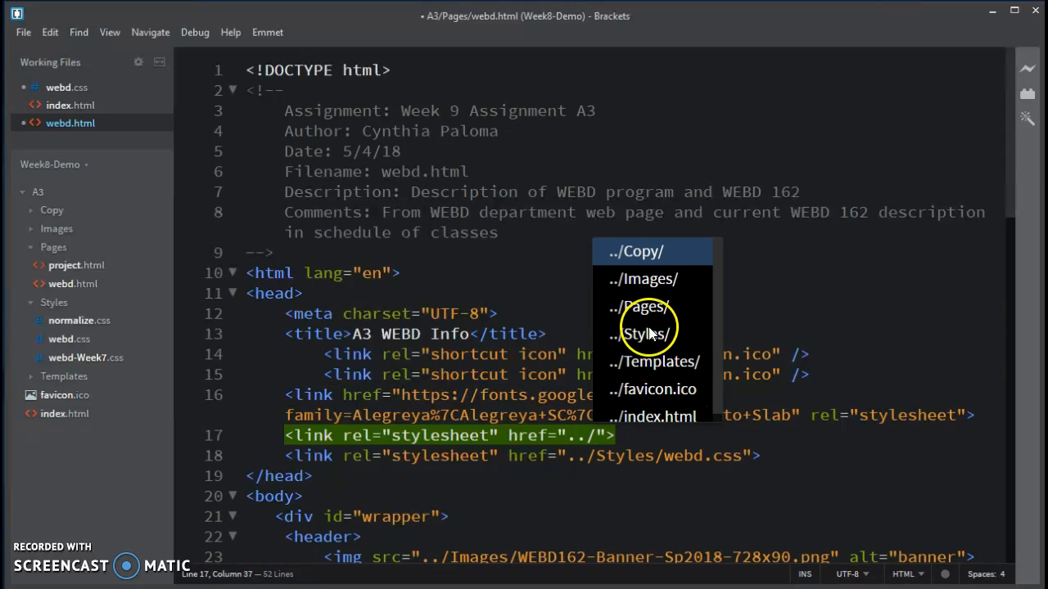
{"action": "left_click", "coordinate": [647, 334]}
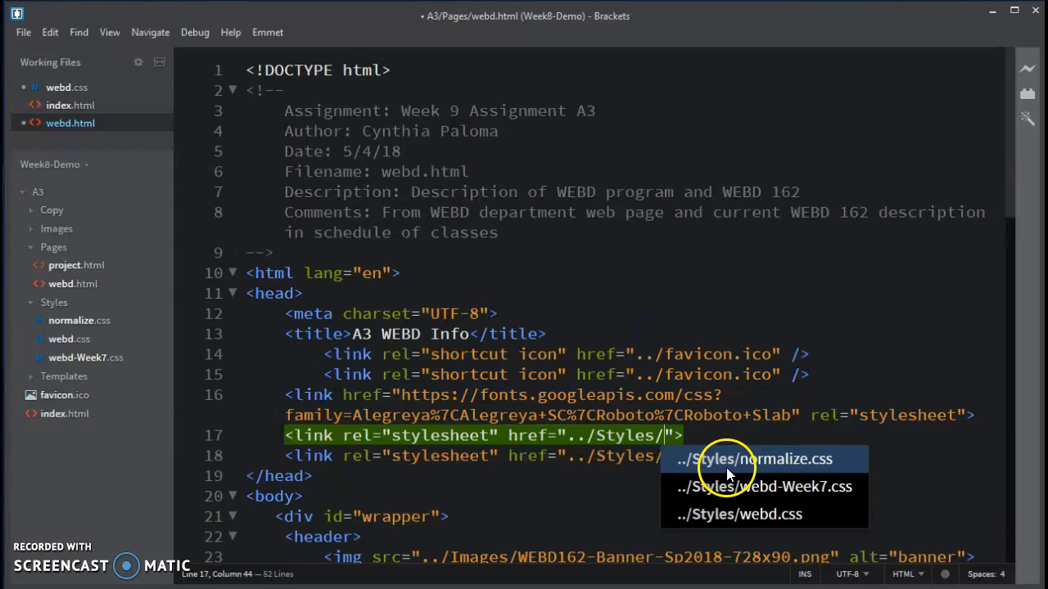
{"action": "left_click", "coordinate": [761, 459]}
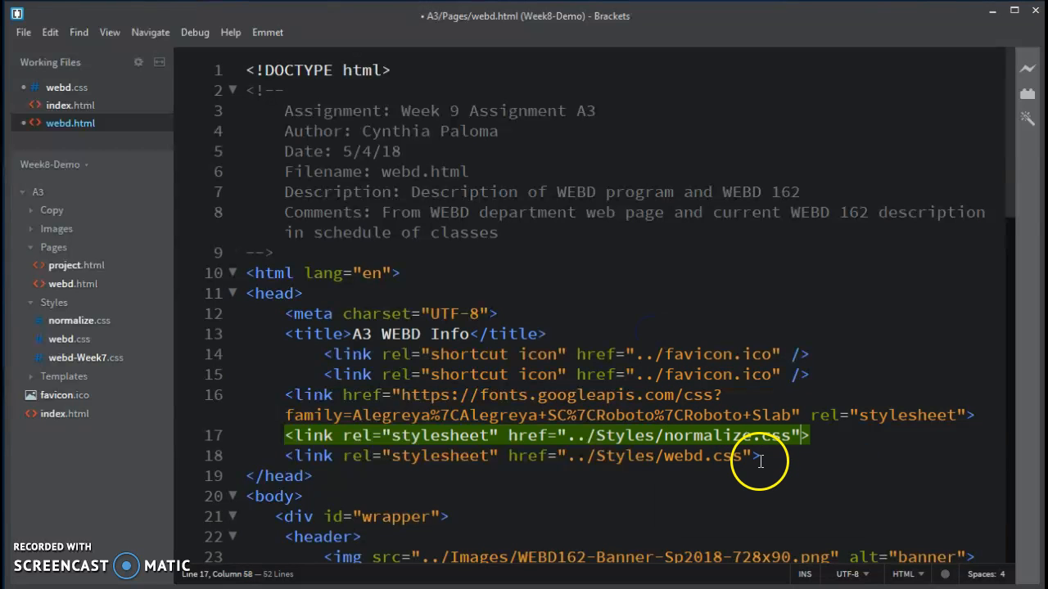
{"action": "mouse_move", "coordinate": [784, 450]}
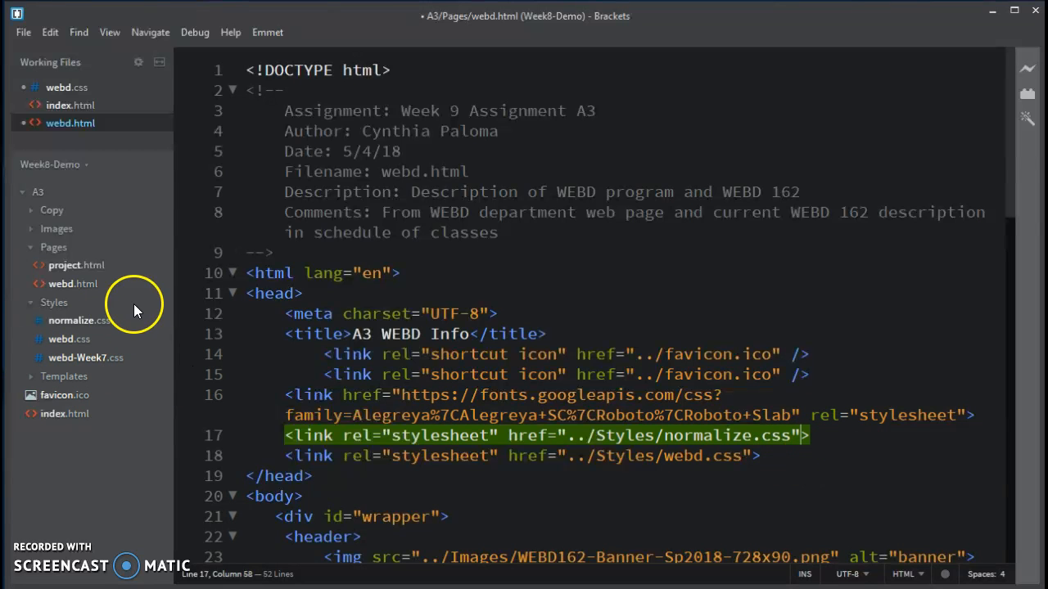
{"action": "mouse_move", "coordinate": [651, 447]}
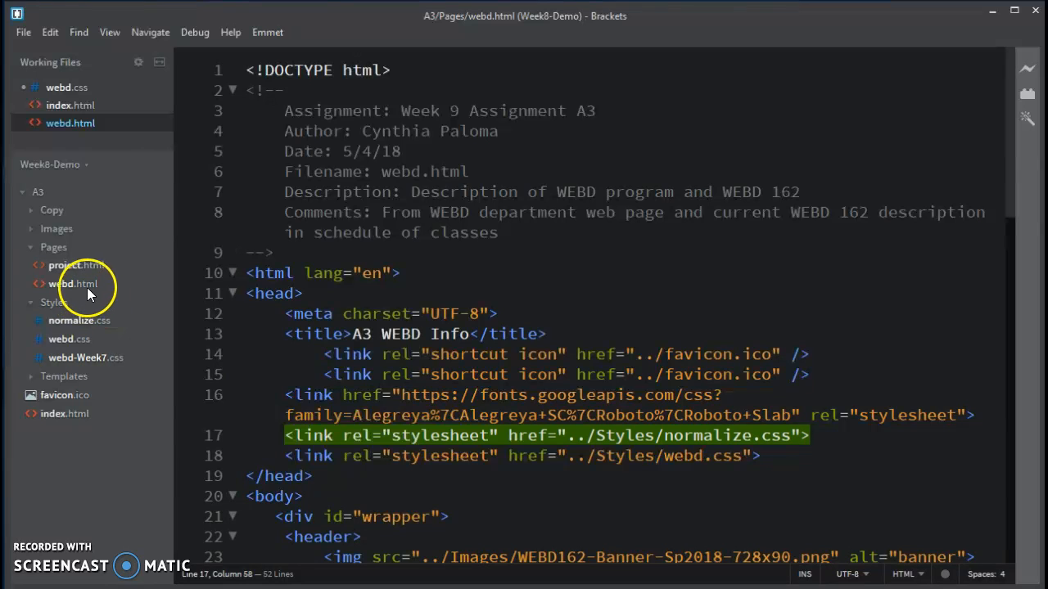
{"action": "mouse_move", "coordinate": [77, 284]}
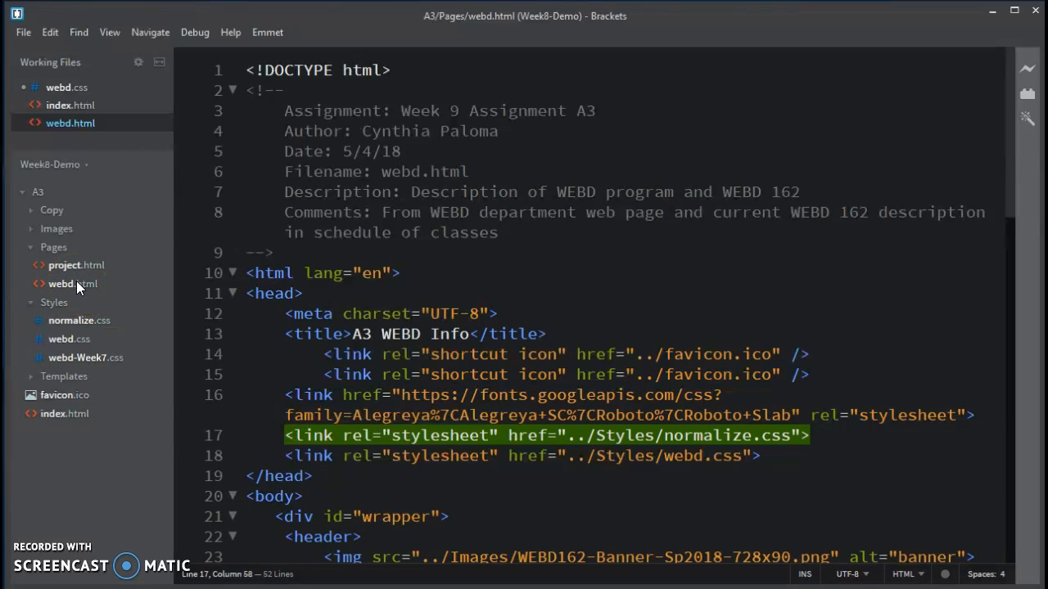
{"action": "mouse_move", "coordinate": [77, 265]}
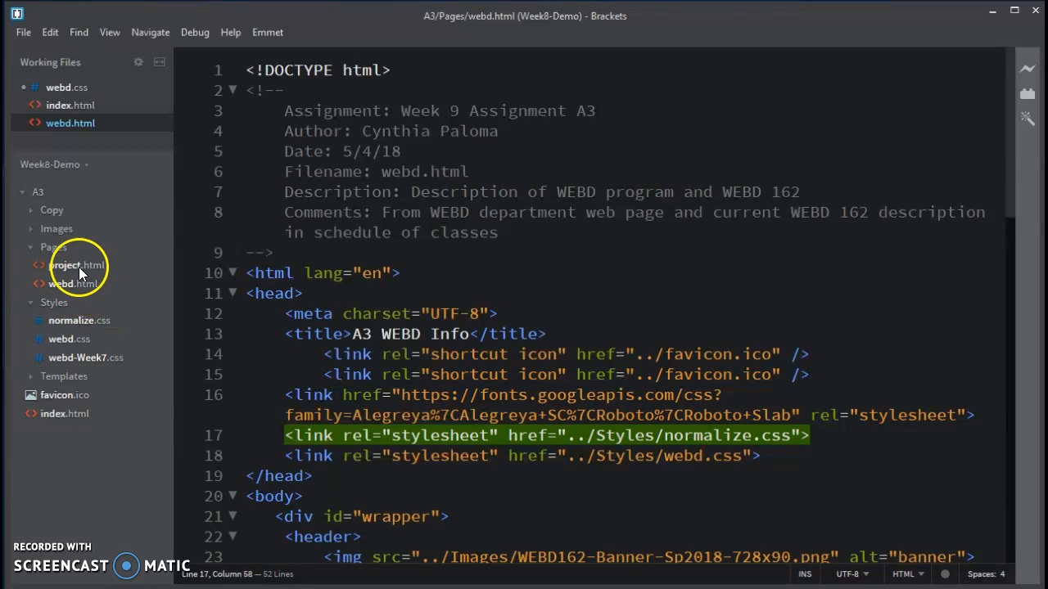
- In project.html, start a stylesheet link above webd.css with the ../Styles/ path
{"action": "left_click", "coordinate": [76, 264]}
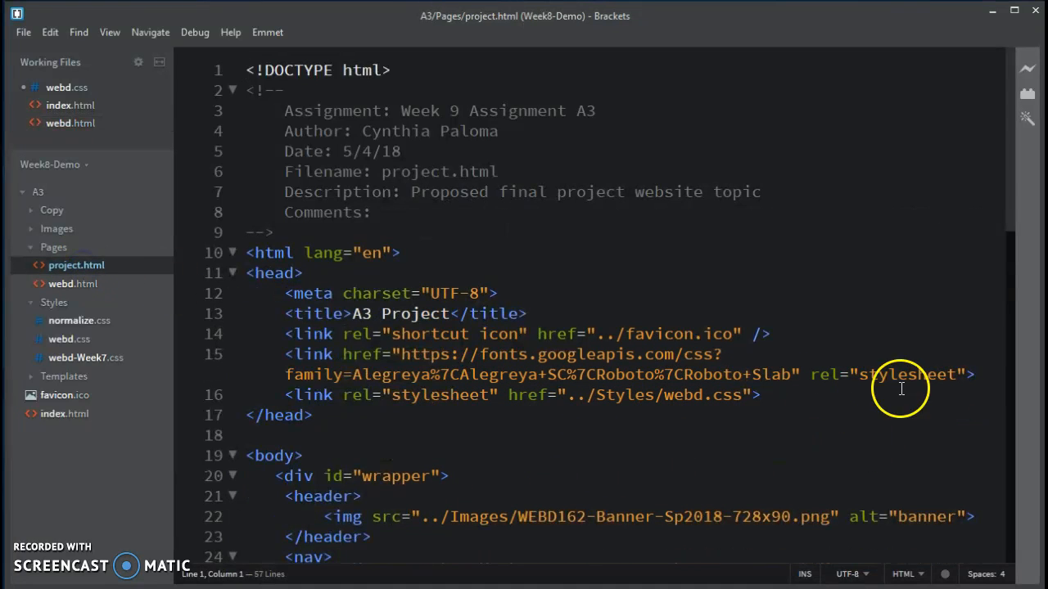
{"action": "left_click", "coordinate": [981, 374]}
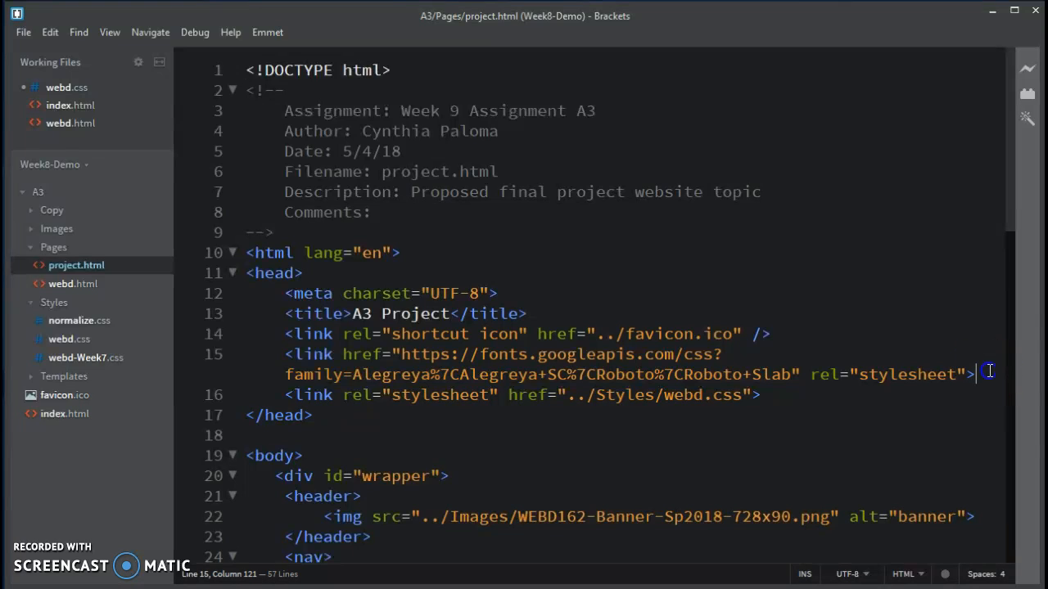
{"action": "key", "text": "Enter"}
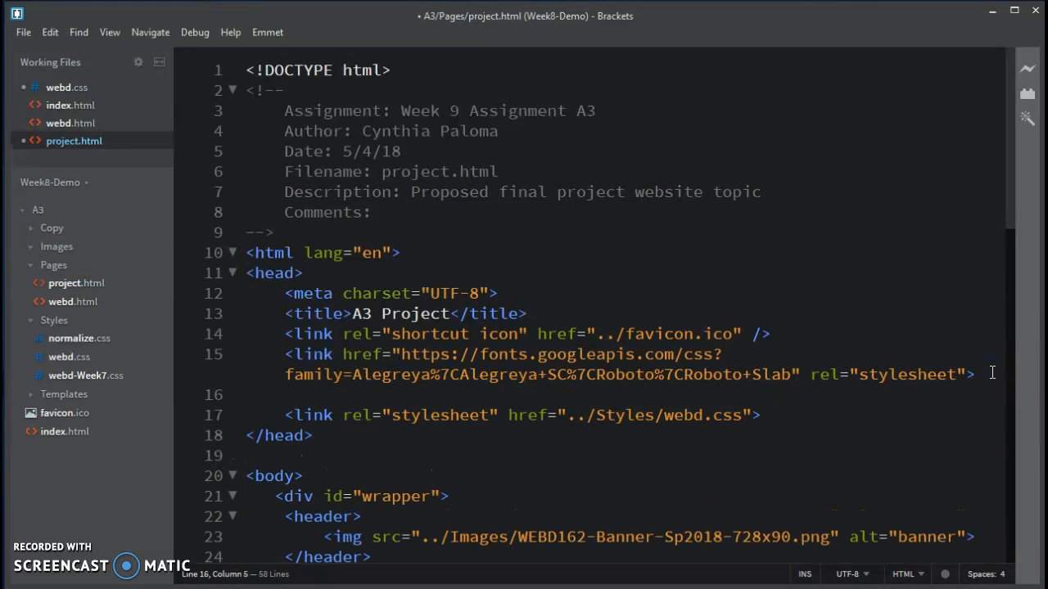
{"action": "type", "text": "link rel=\"stylesheet\" href=\"\">"}
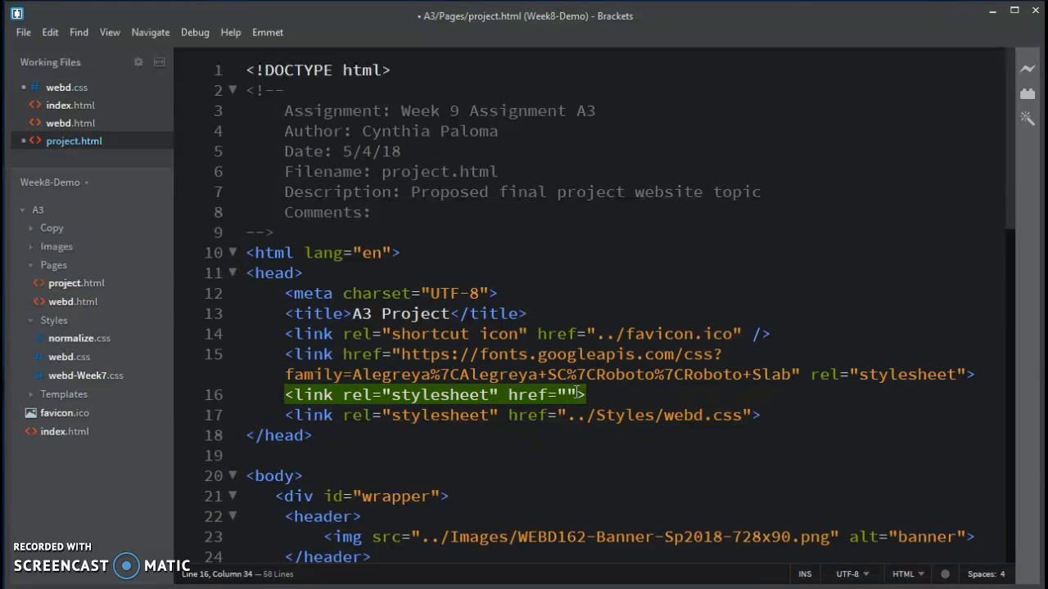
{"action": "type", "text": "../"}
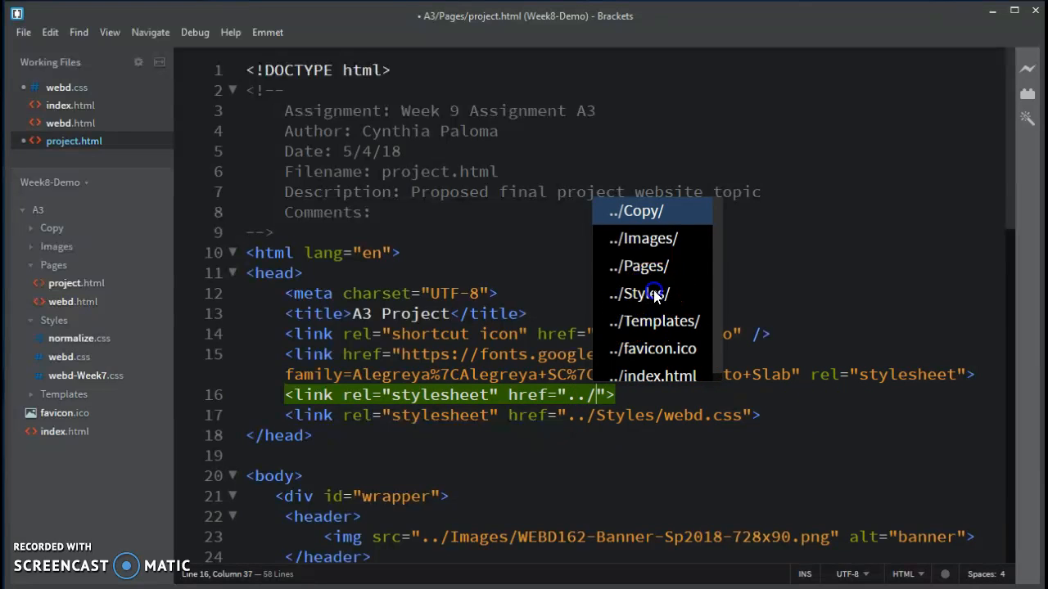
{"action": "left_click", "coordinate": [639, 293]}
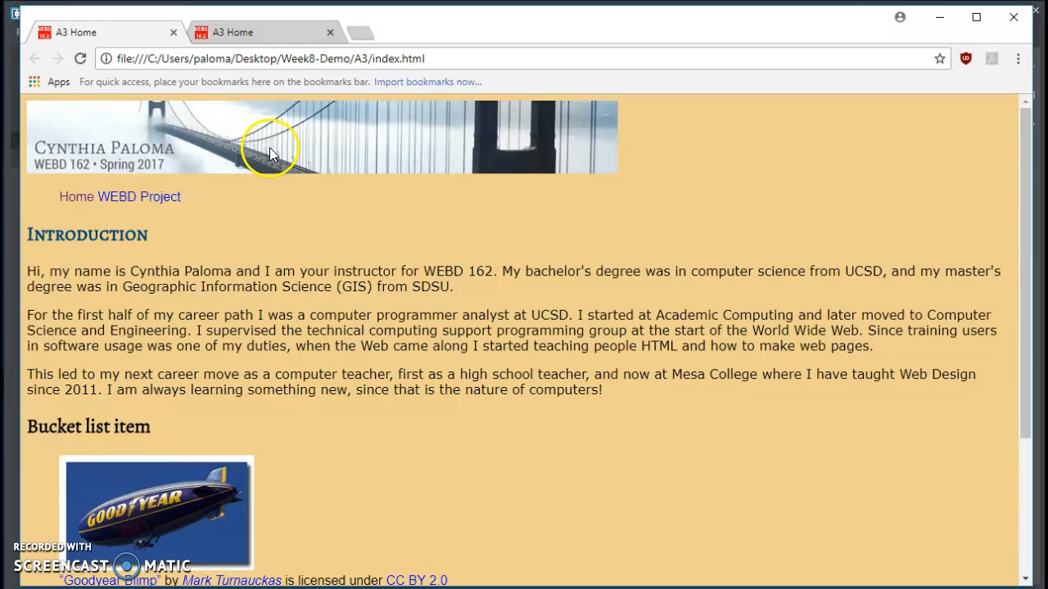
{"action": "mouse_move", "coordinate": [380, 131]}
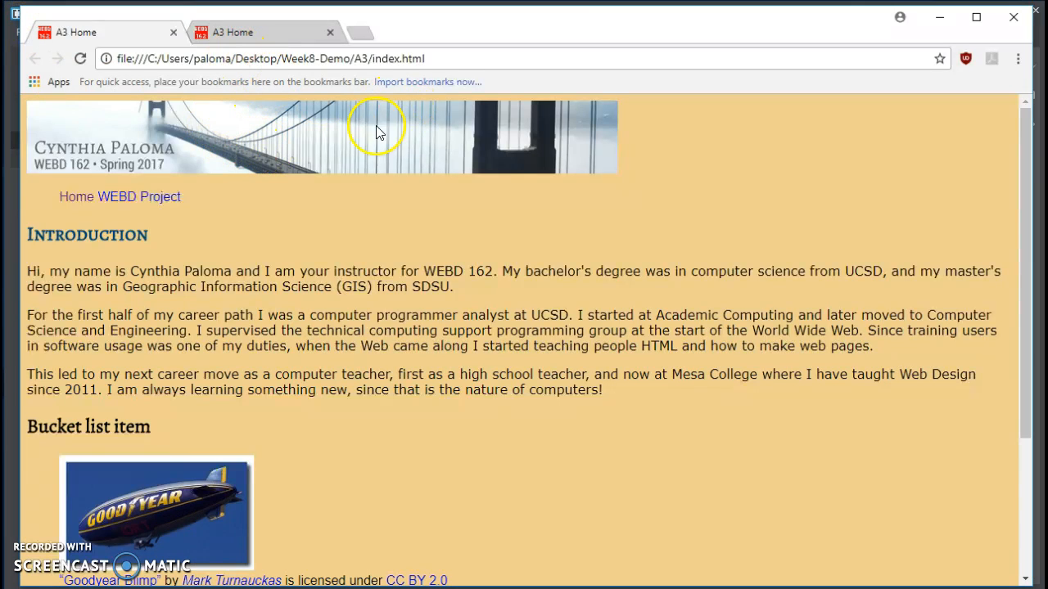
{"action": "mouse_move", "coordinate": [244, 329]}
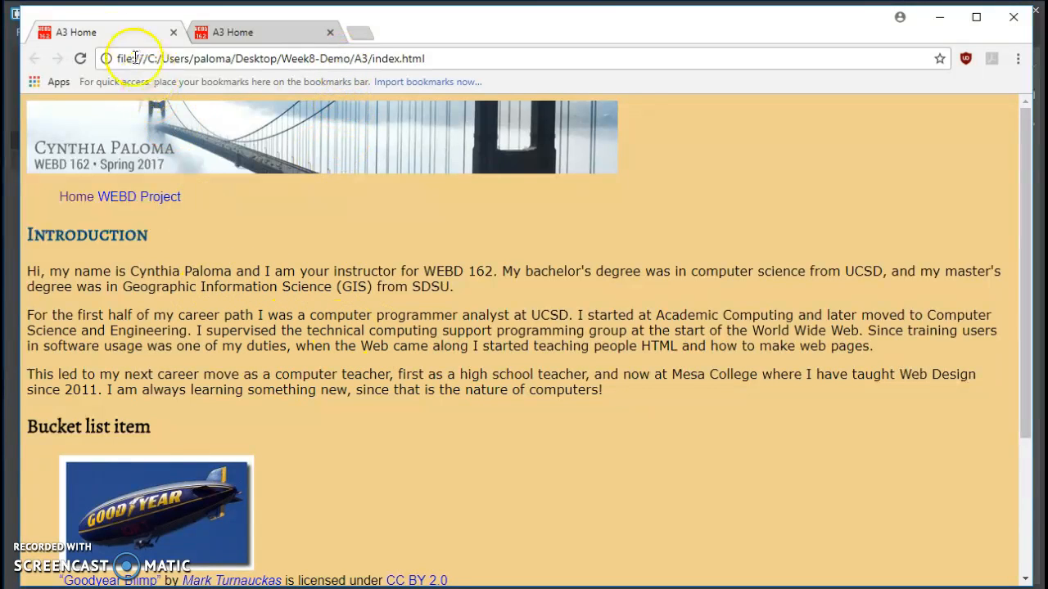
{"action": "mouse_move", "coordinate": [80, 58]}
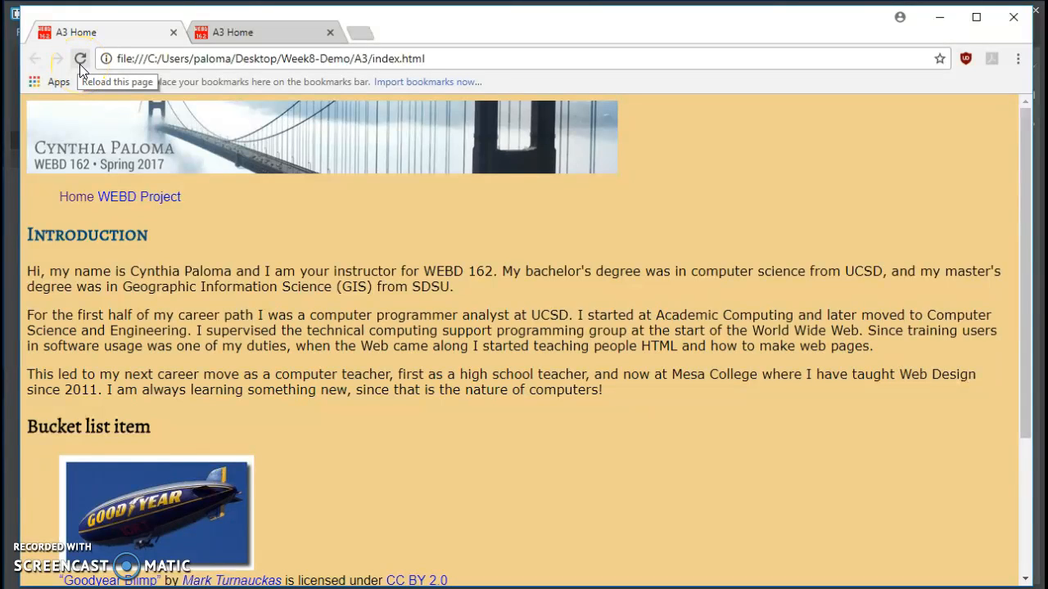
- Reload index.html in Chrome to see the normalize.css reset margins
{"action": "left_click", "coordinate": [80, 58]}
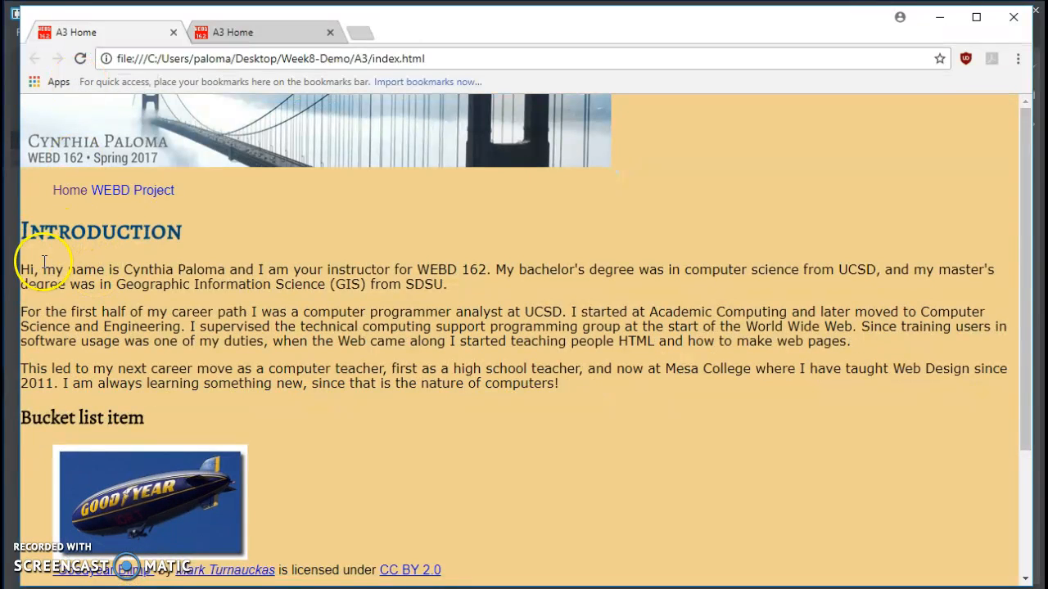
{"action": "mouse_move", "coordinate": [32, 436]}
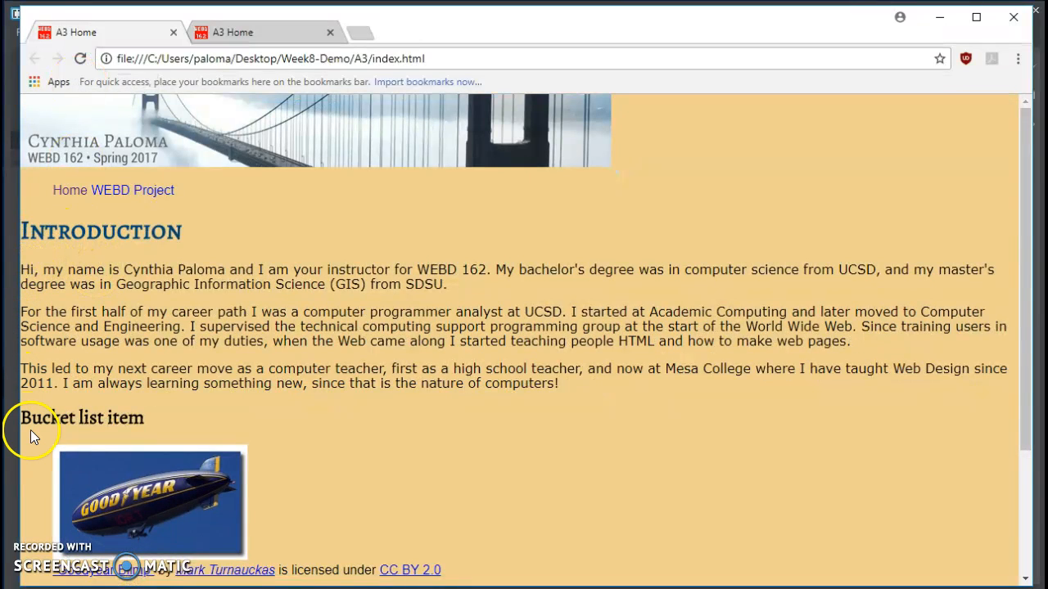
{"action": "mouse_move", "coordinate": [316, 468]}
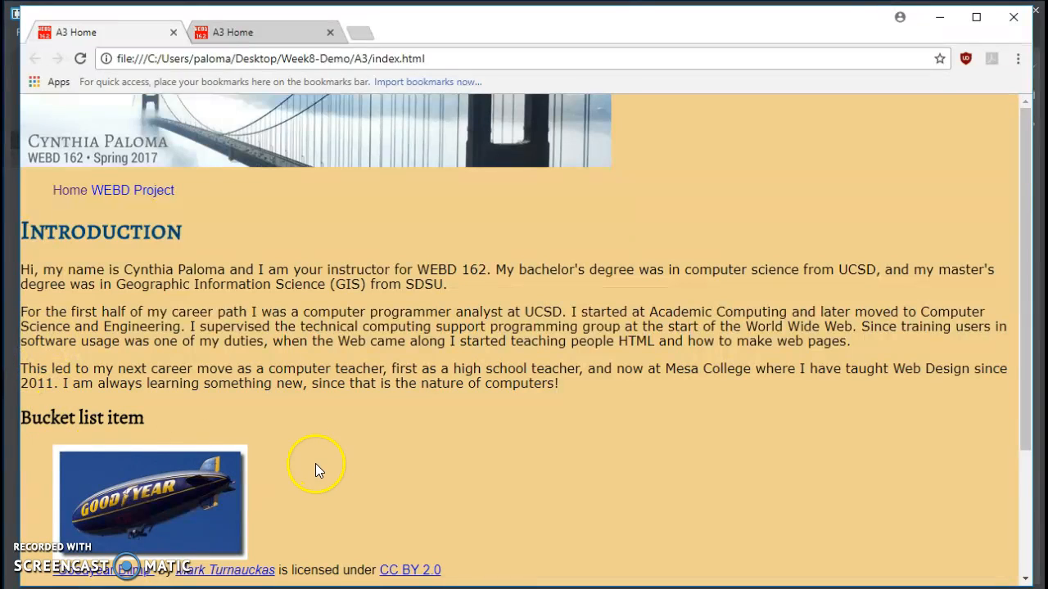
{"action": "mouse_move", "coordinate": [534, 275]}
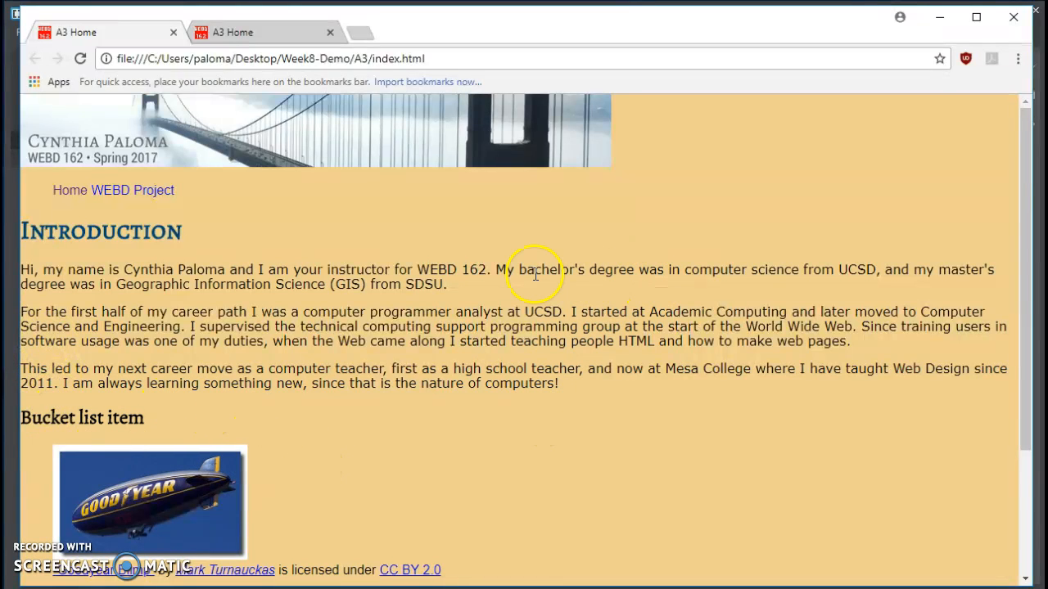
{"action": "mouse_move", "coordinate": [25, 369]}
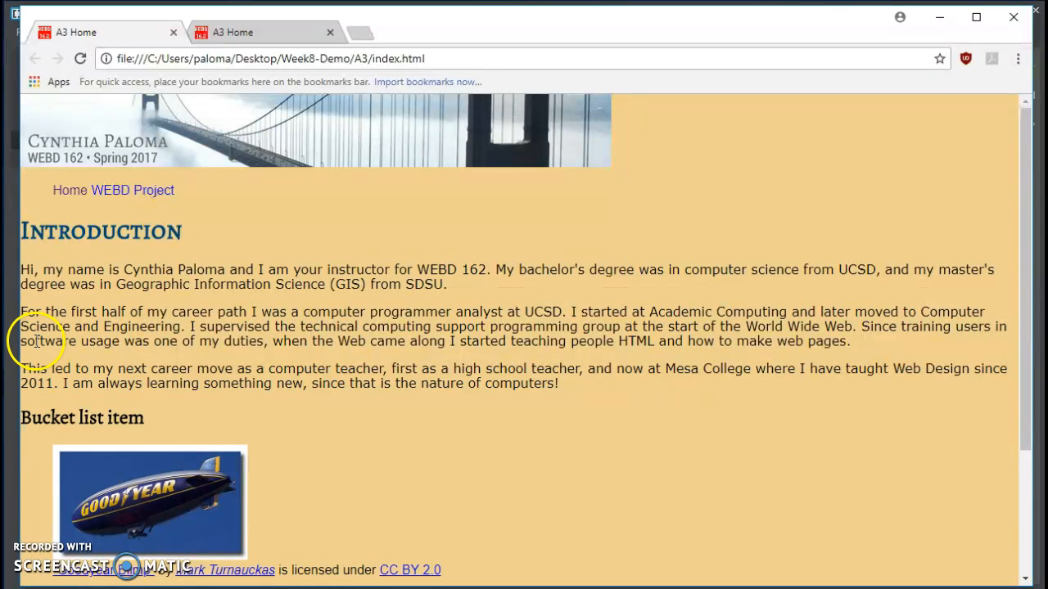
{"action": "mouse_move", "coordinate": [51, 355]}
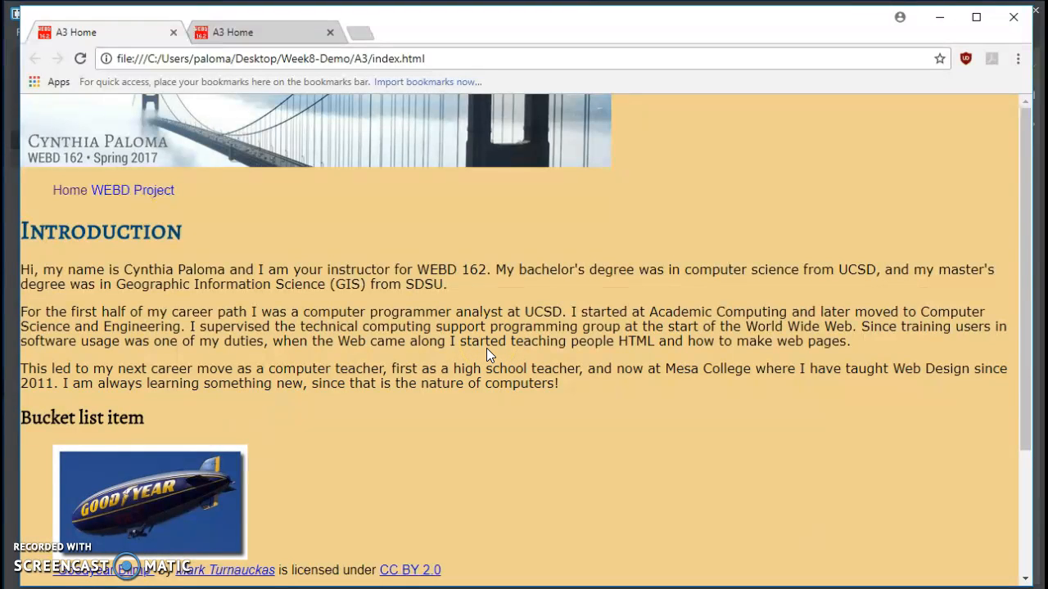
{"action": "mouse_move", "coordinate": [480, 364]}
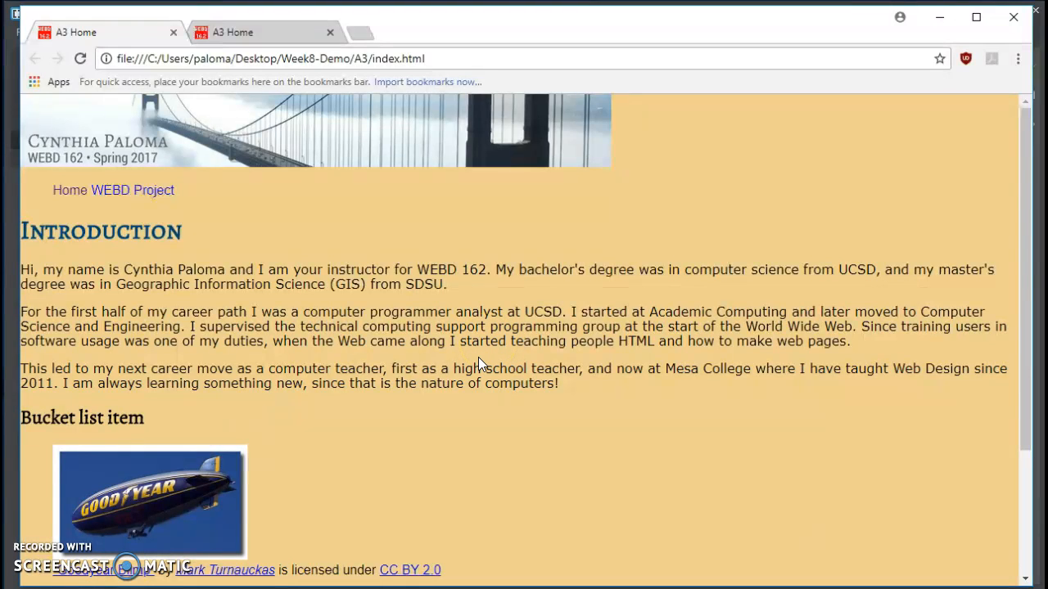
{"action": "mouse_move", "coordinate": [788, 362]}
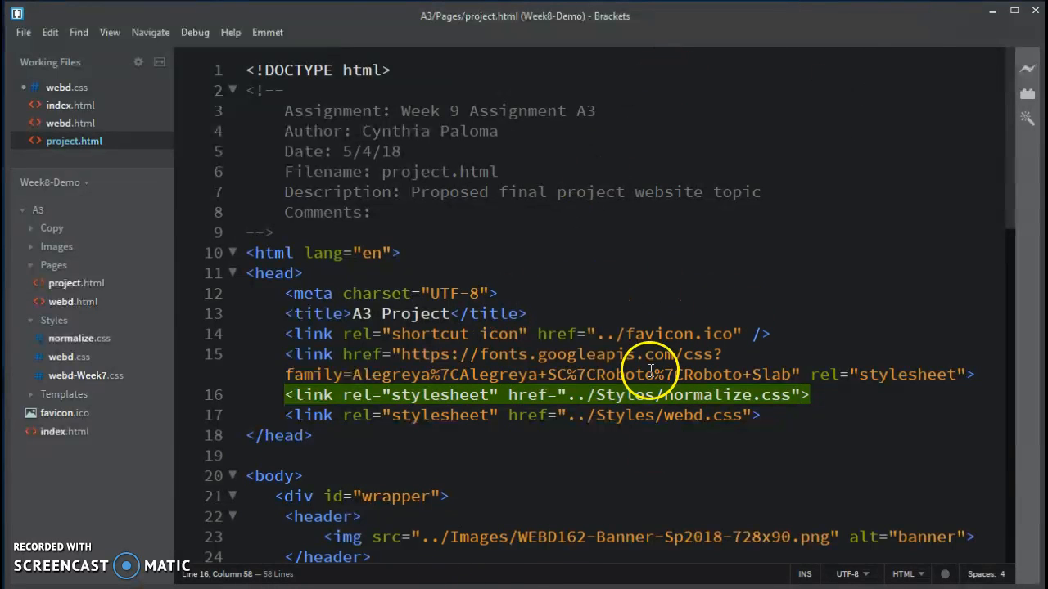
{"action": "mouse_move", "coordinate": [489, 318]}
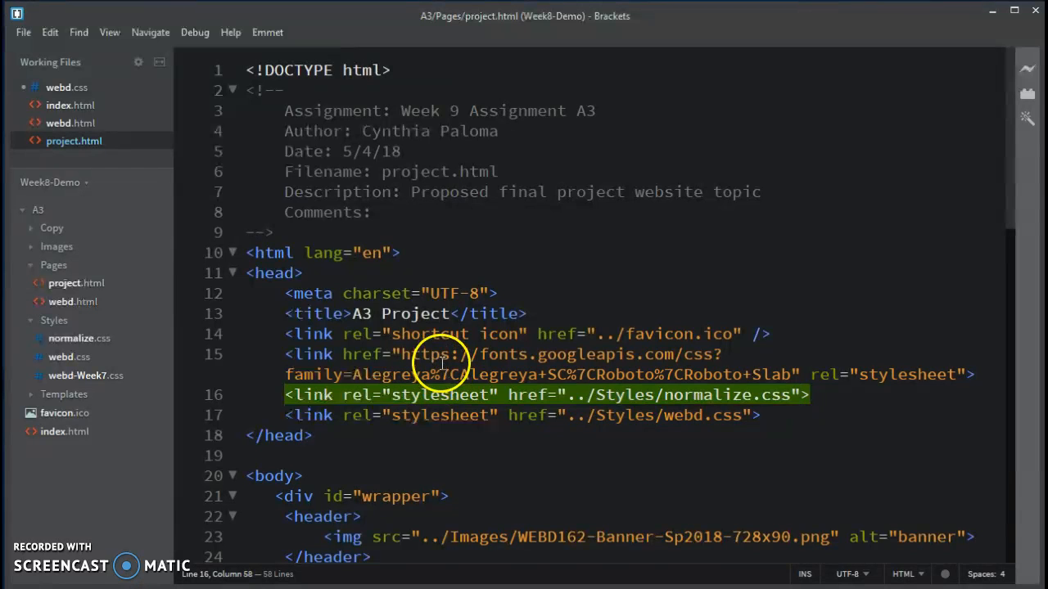
- Reopen index.html to check its normalize.css link sits directly above webd.css
{"action": "scroll", "scroll_direction": "down", "scroll_amount": 3}
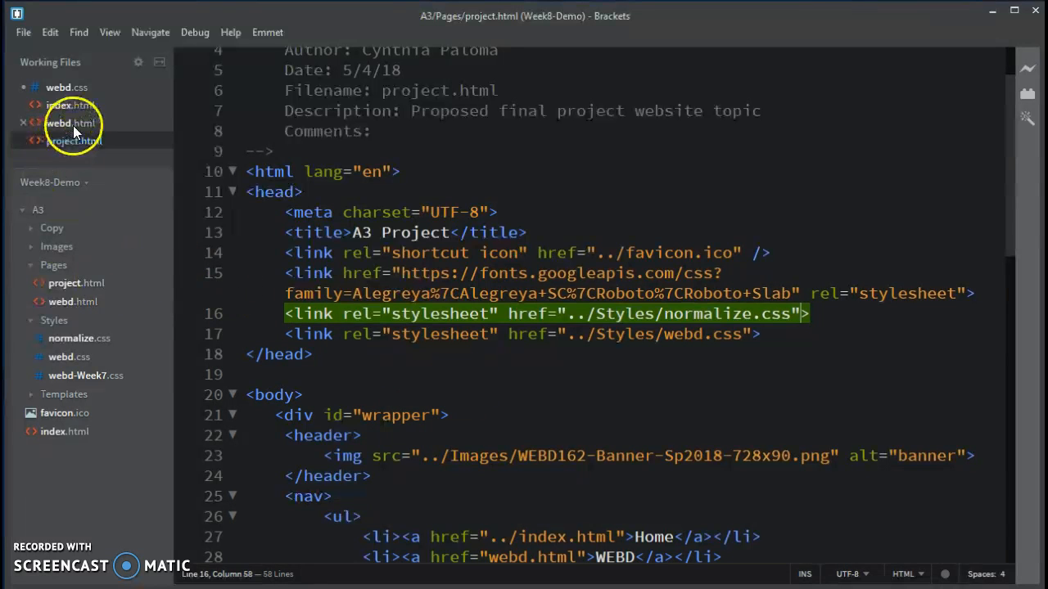
{"action": "left_click", "coordinate": [71, 105]}
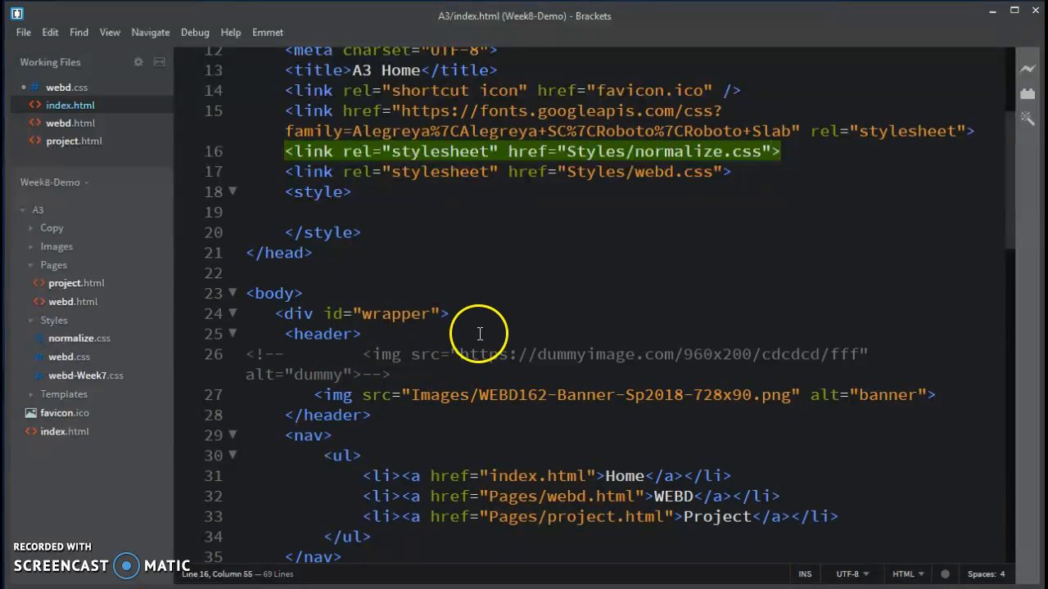
{"action": "mouse_move", "coordinate": [472, 329]}
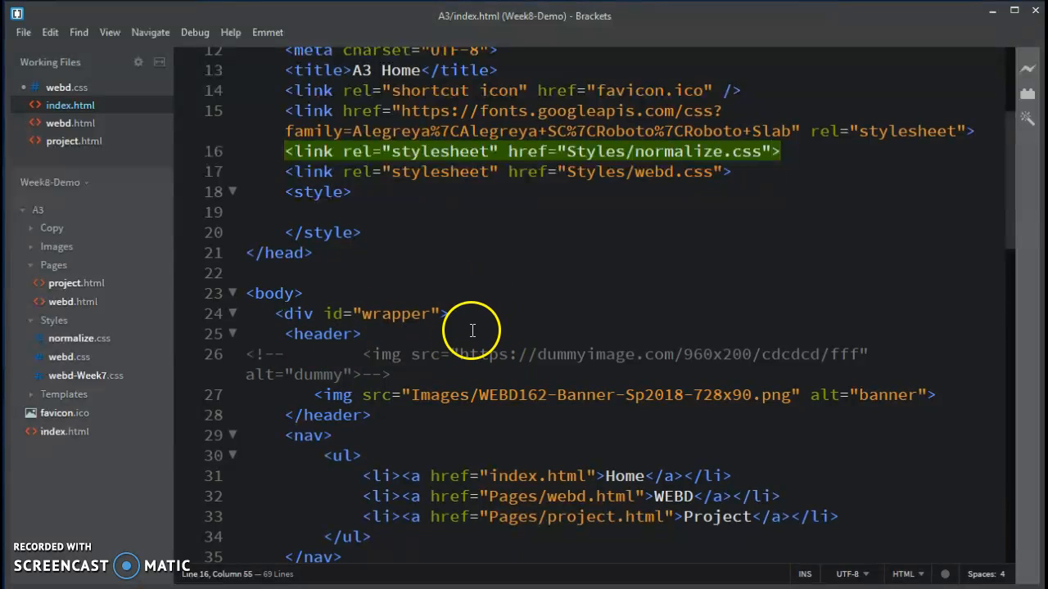
{"action": "mouse_move", "coordinate": [574, 414]}
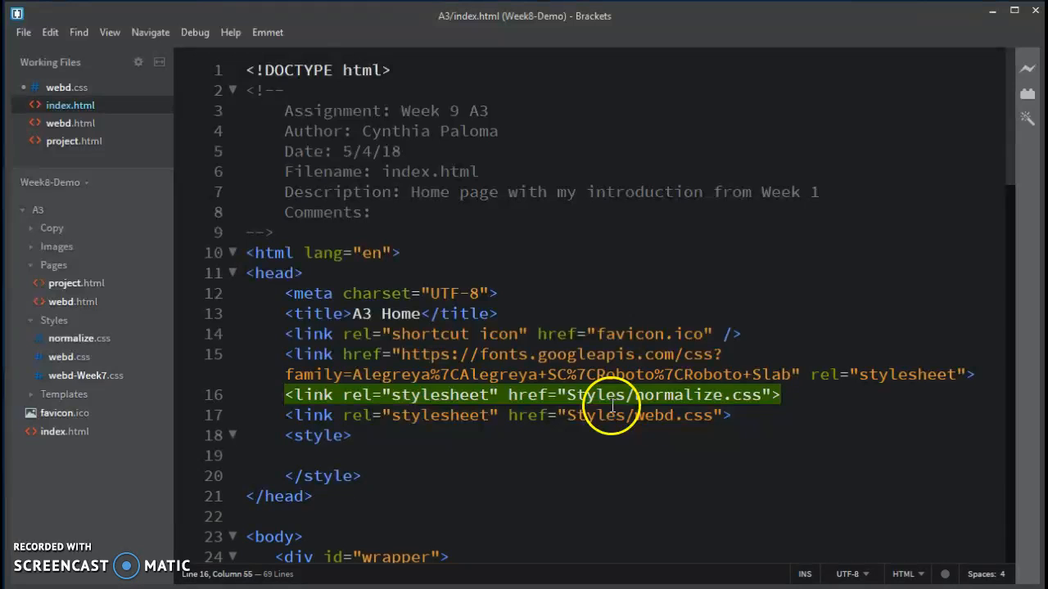
{"action": "mouse_move", "coordinate": [608, 416]}
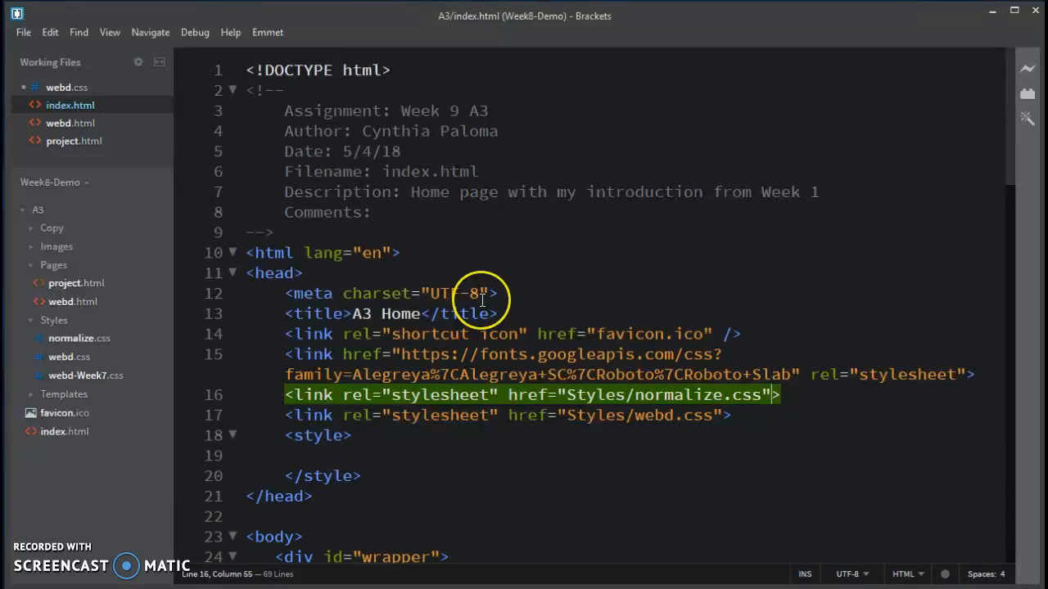
{"action": "mouse_move", "coordinate": [514, 287]}
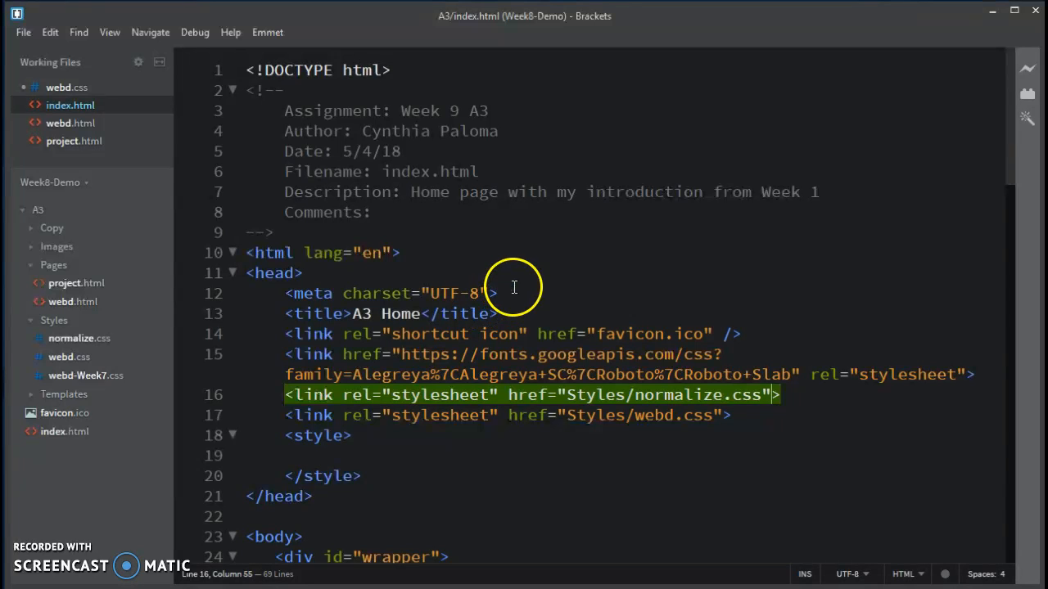
{"action": "mouse_move", "coordinate": [219, 151]}
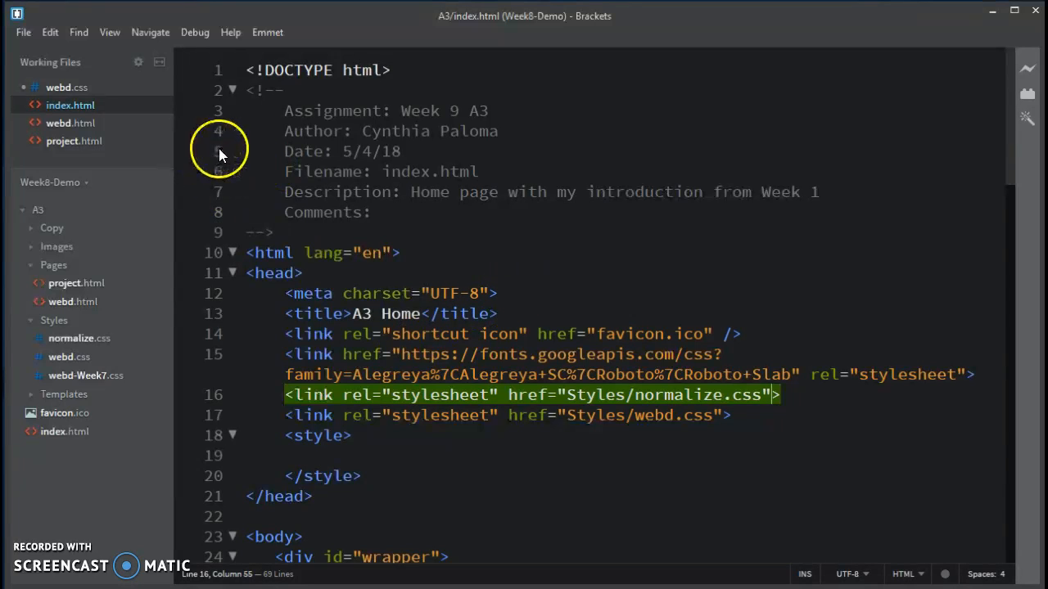